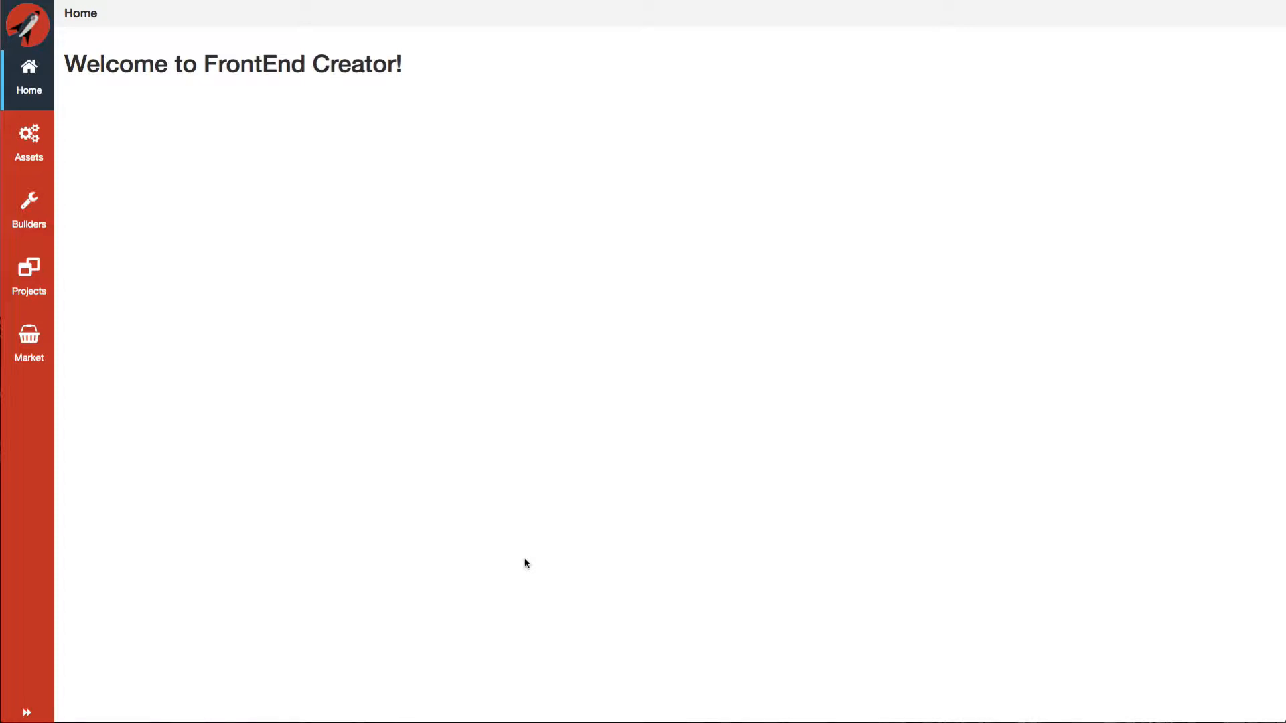
mouse_move(310, 483)
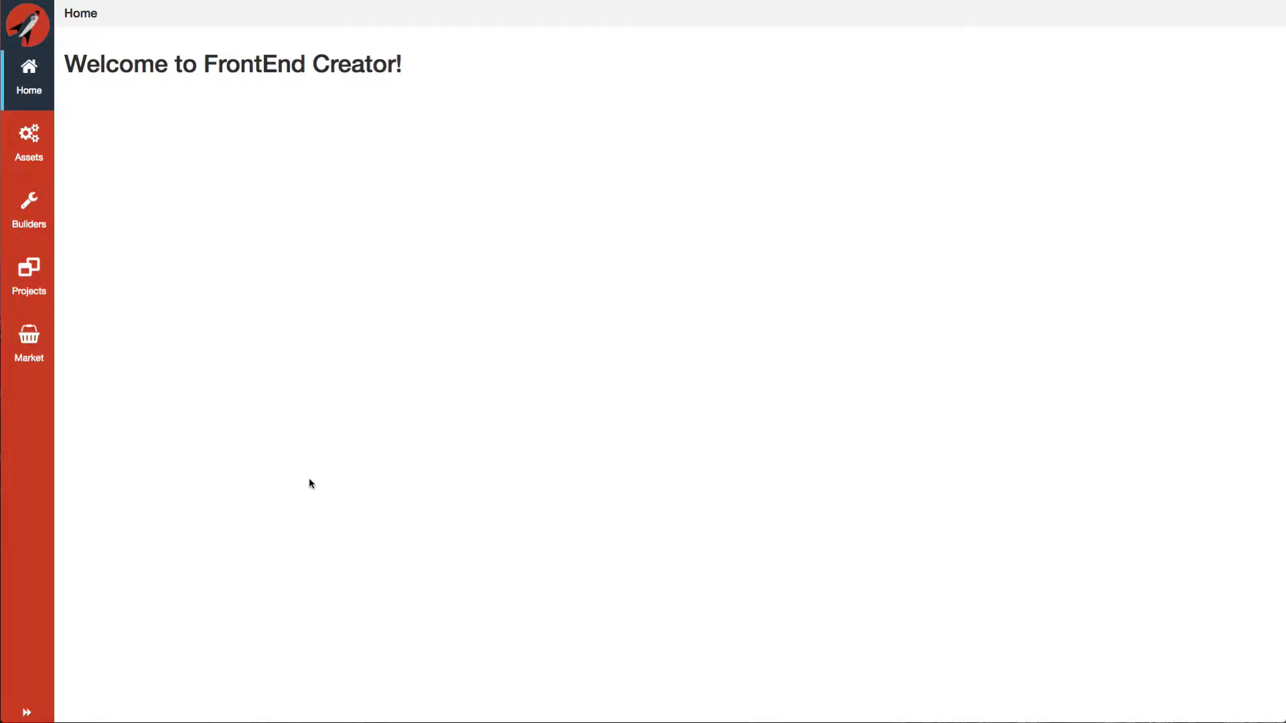
mouse_move(222, 202)
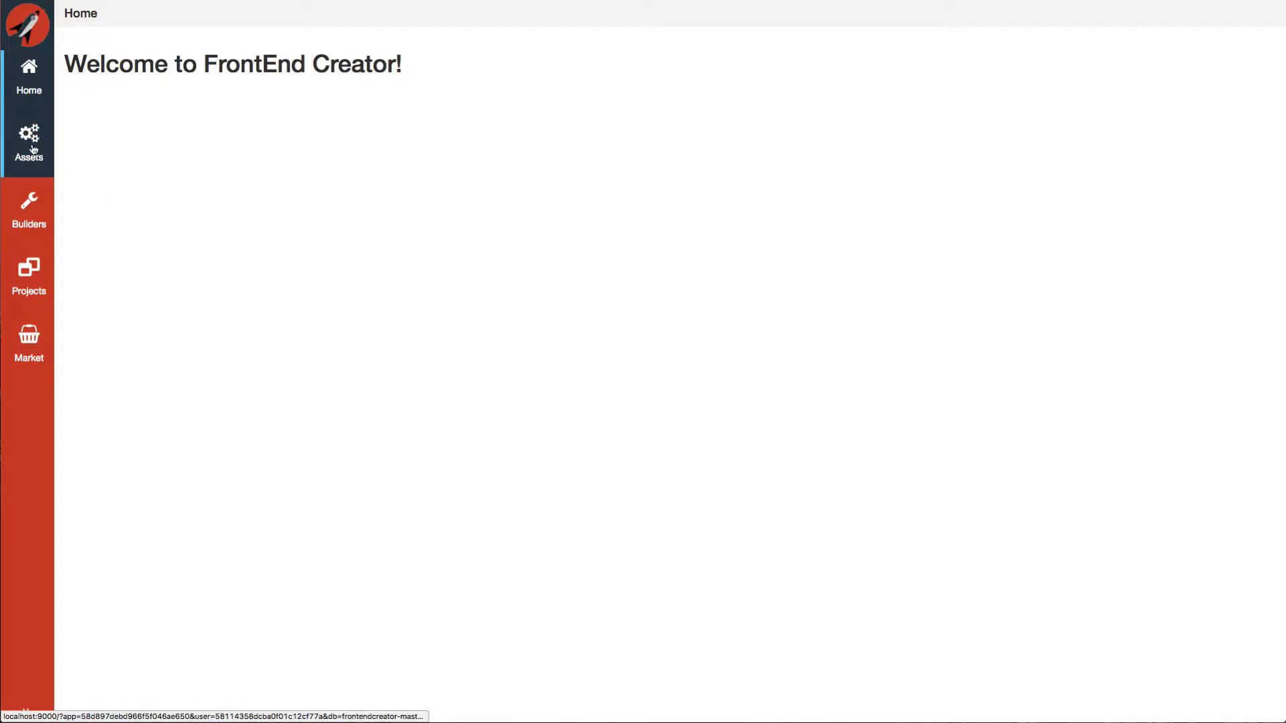
- View the frontend-container-style stylesheet from the Assets section, then return to the Assets overview
left_click(28, 141)
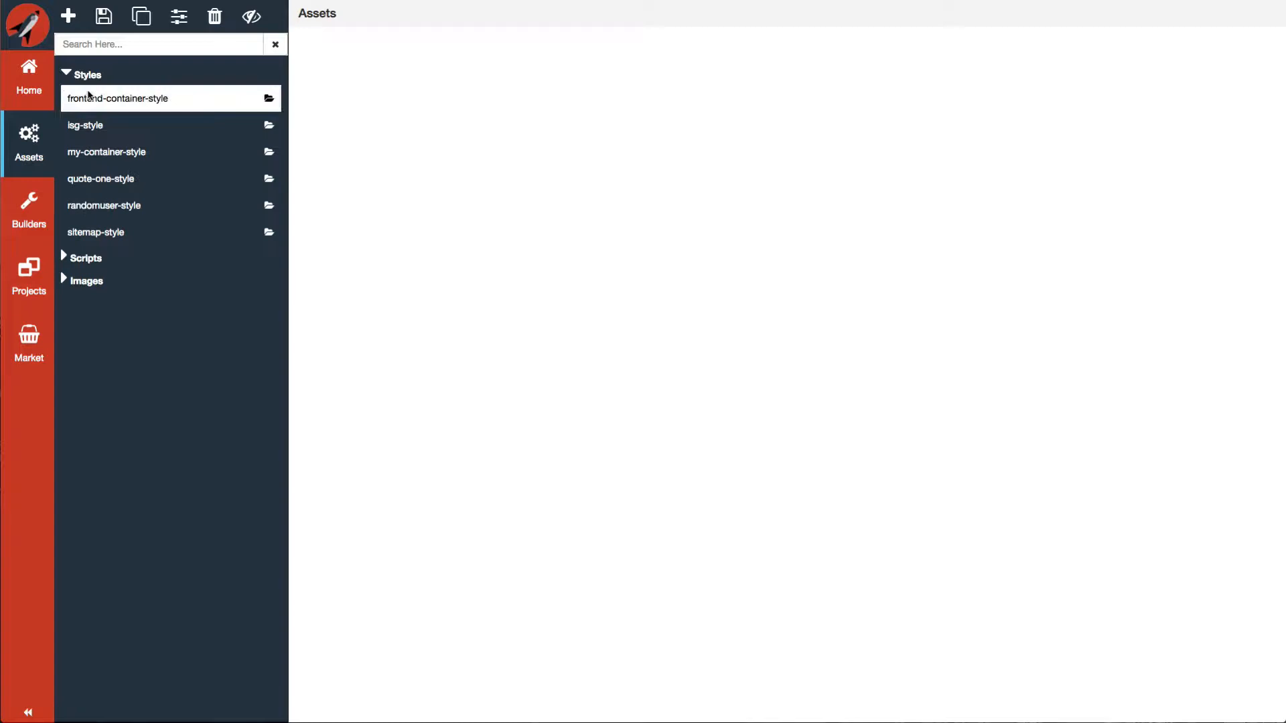
left_click(64, 258)
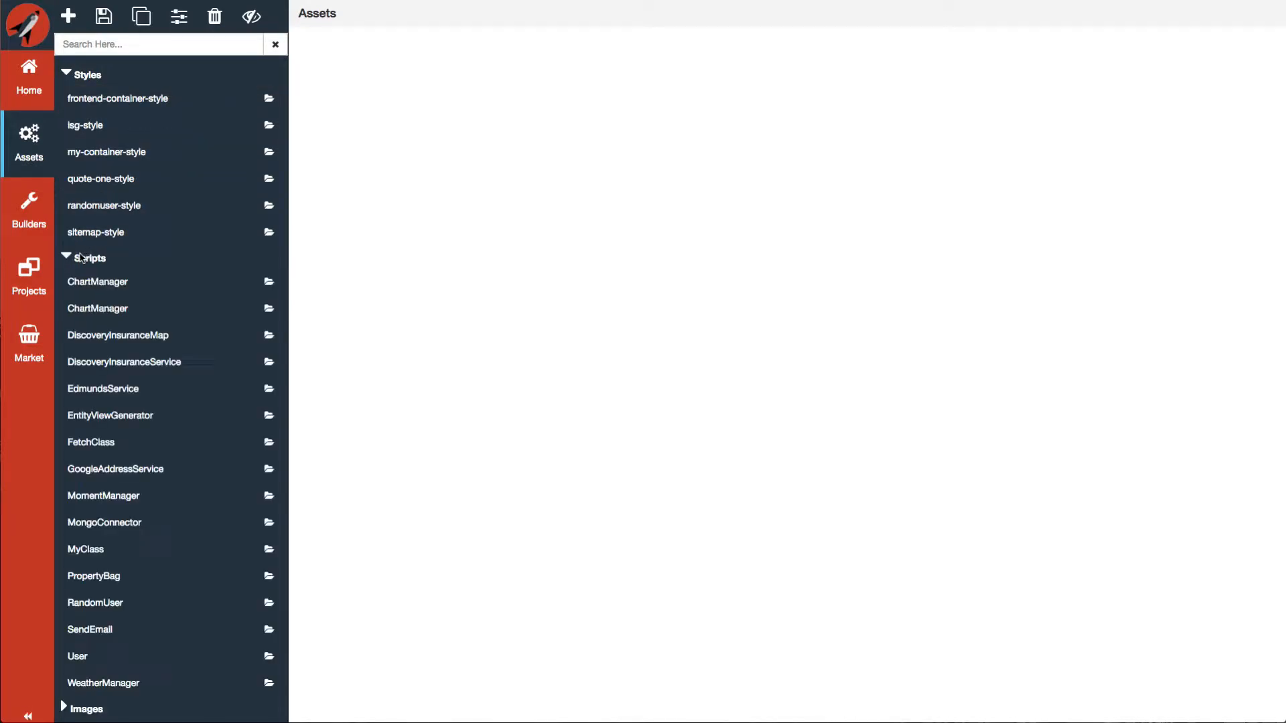
left_click(117, 98)
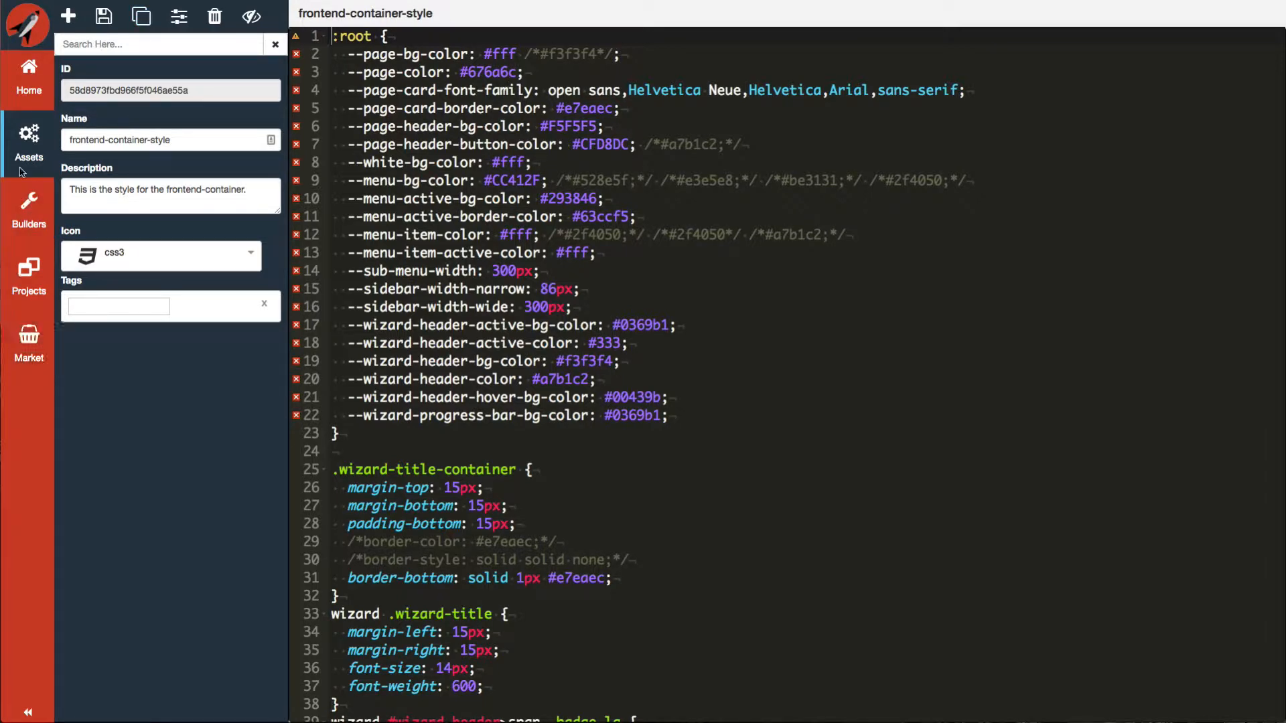
left_click(29, 141)
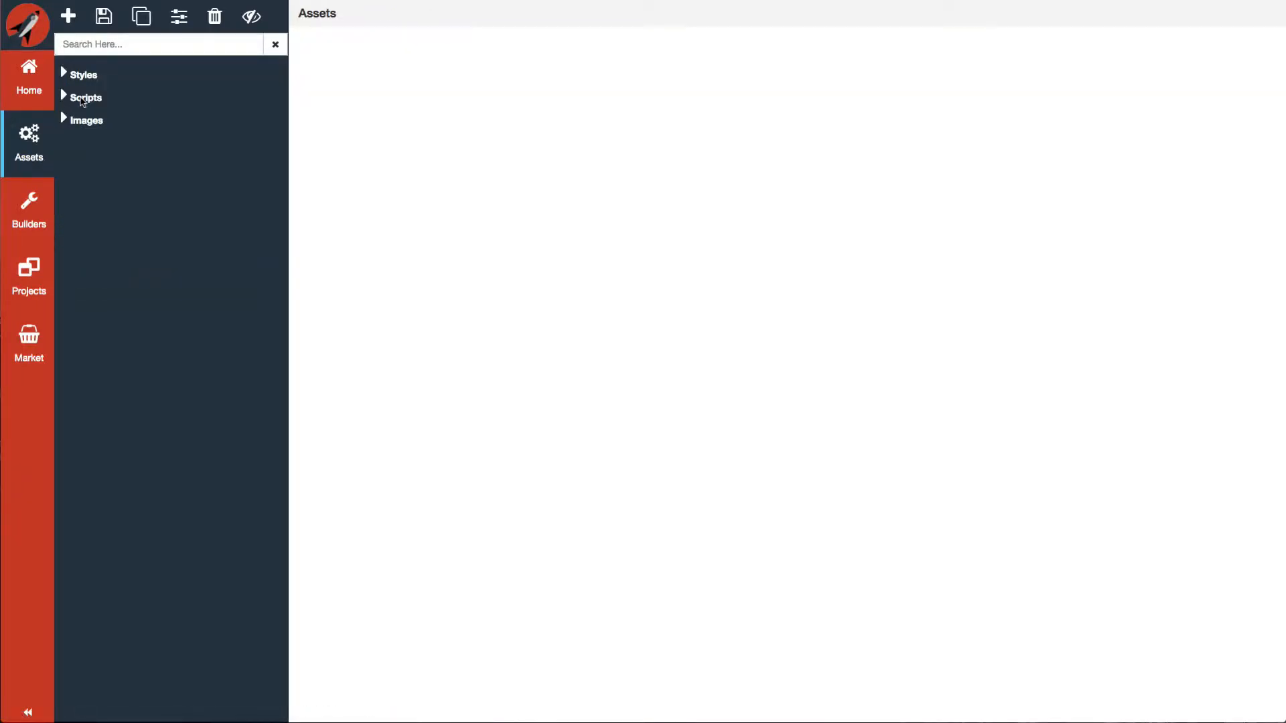
- View the MyClass script under the Scripts group, then return to the Assets overview
left_click(87, 97)
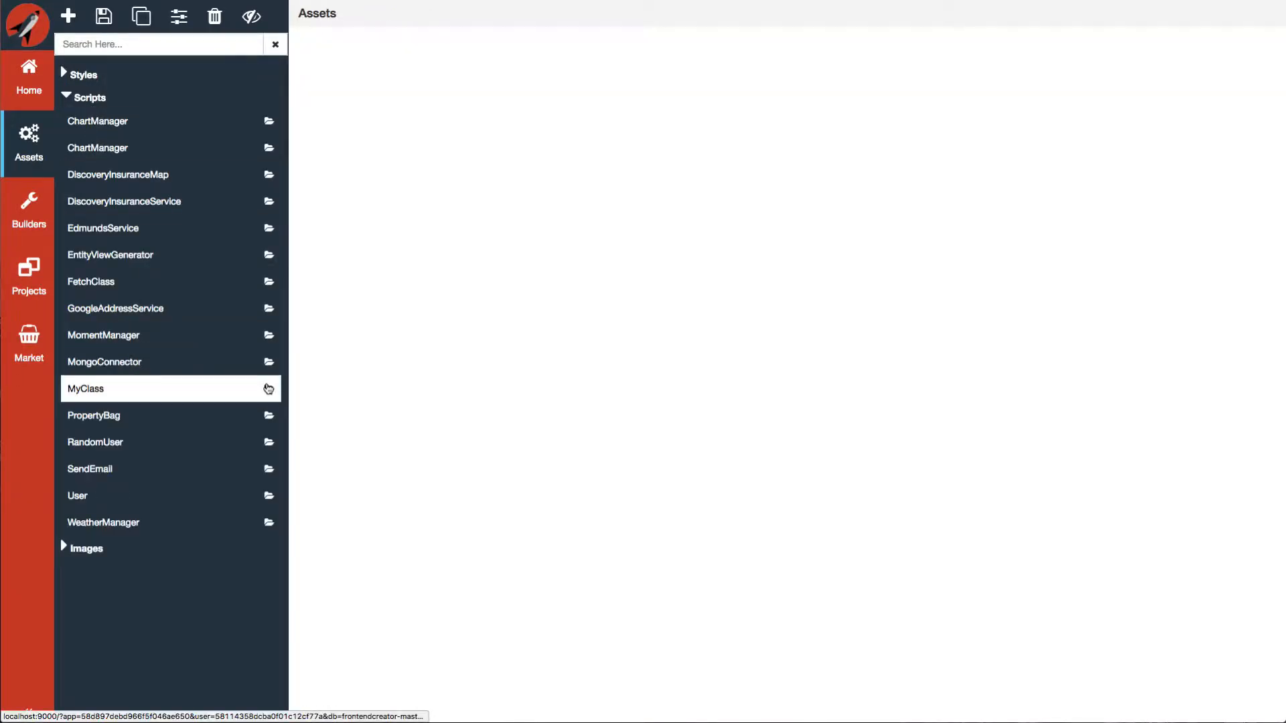
left_click(85, 389)
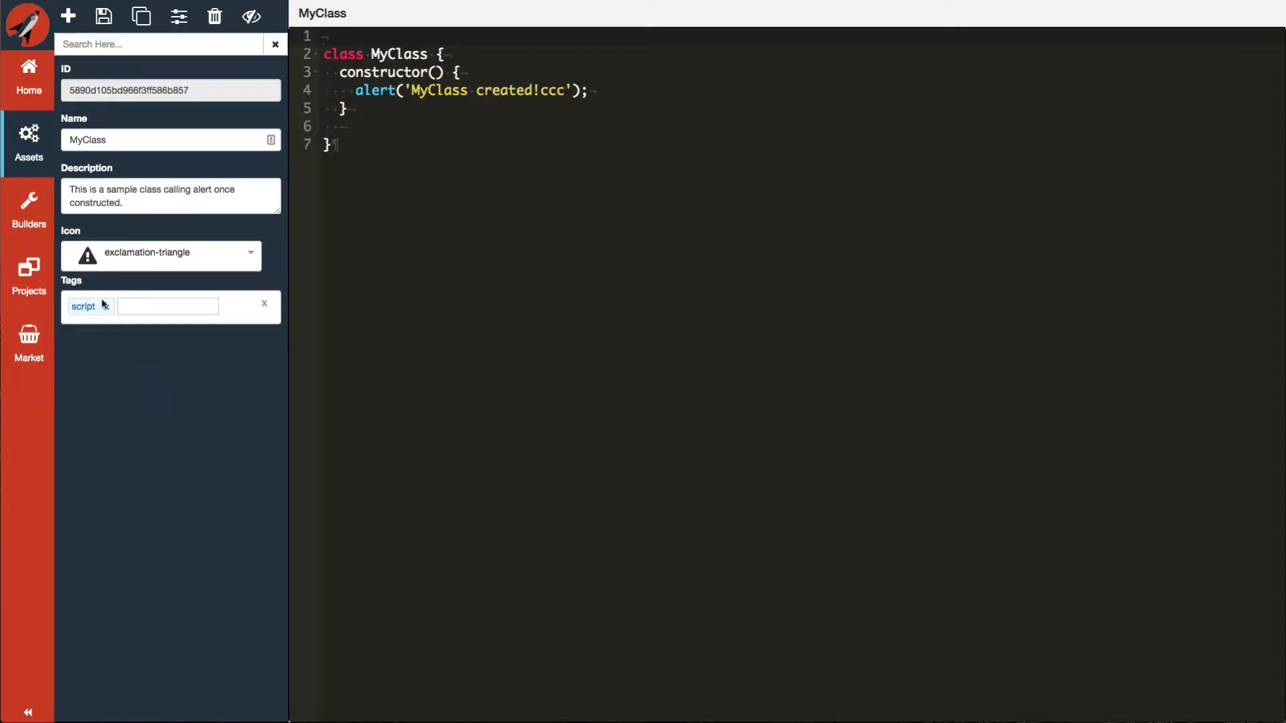
left_click(29, 208)
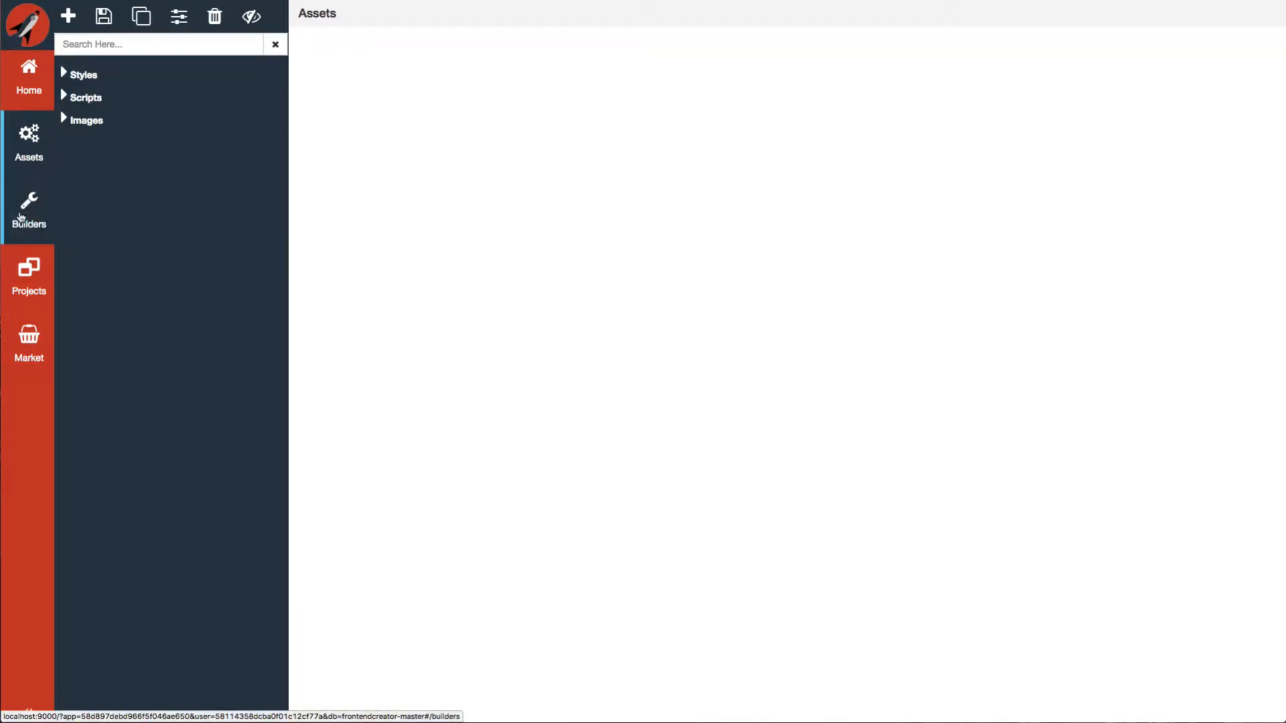
- Browse the Builders section and view the English FrontEndCreator translation record's name–value pairs
left_click(28, 208)
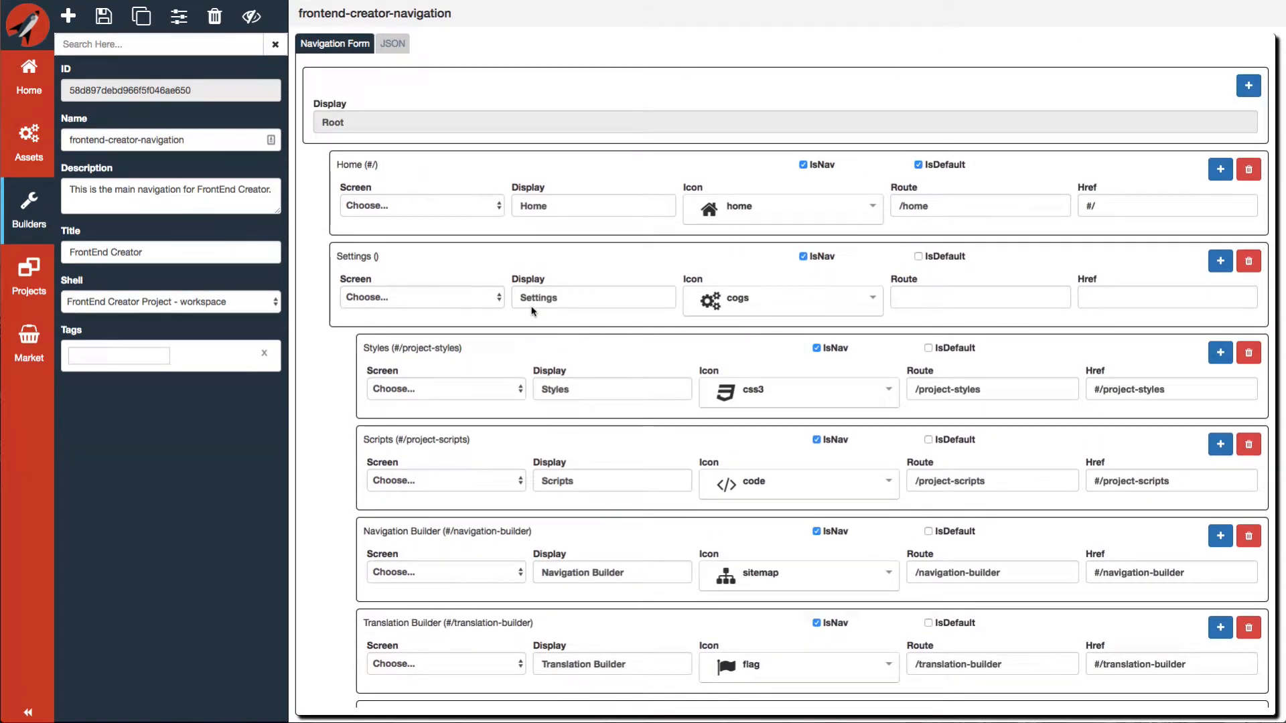
mouse_move(172, 292)
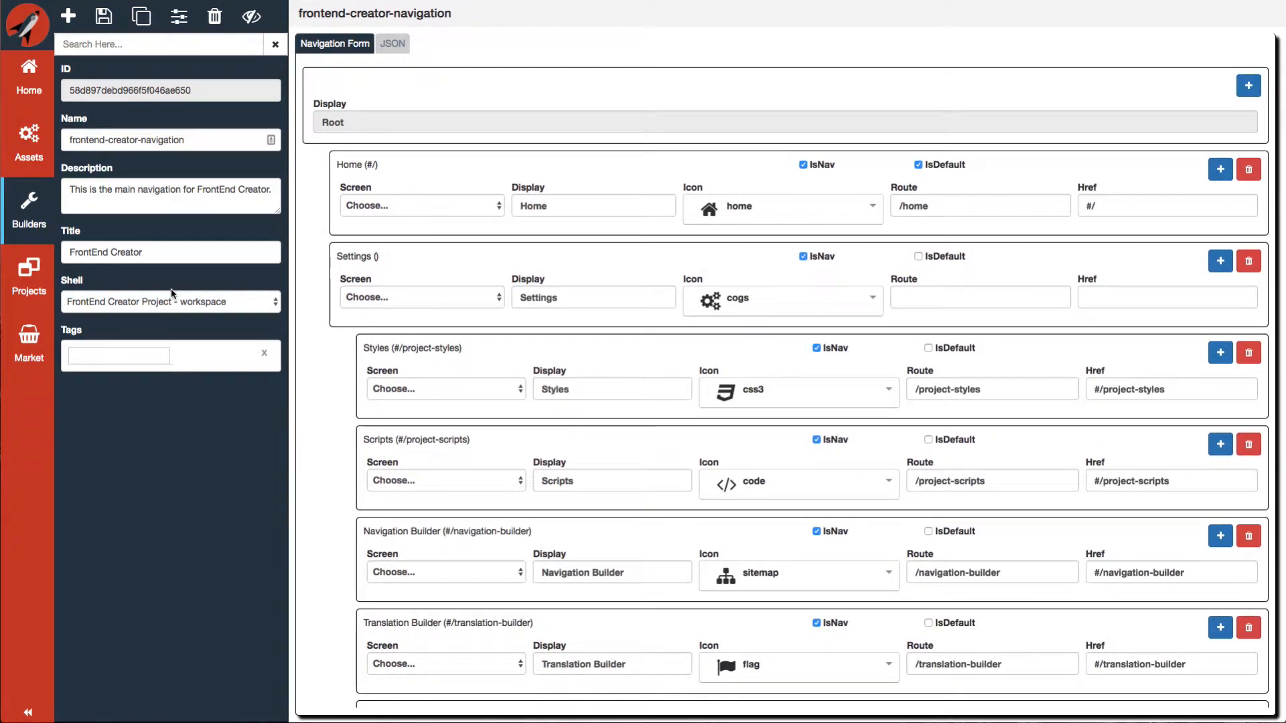
left_click(29, 208)
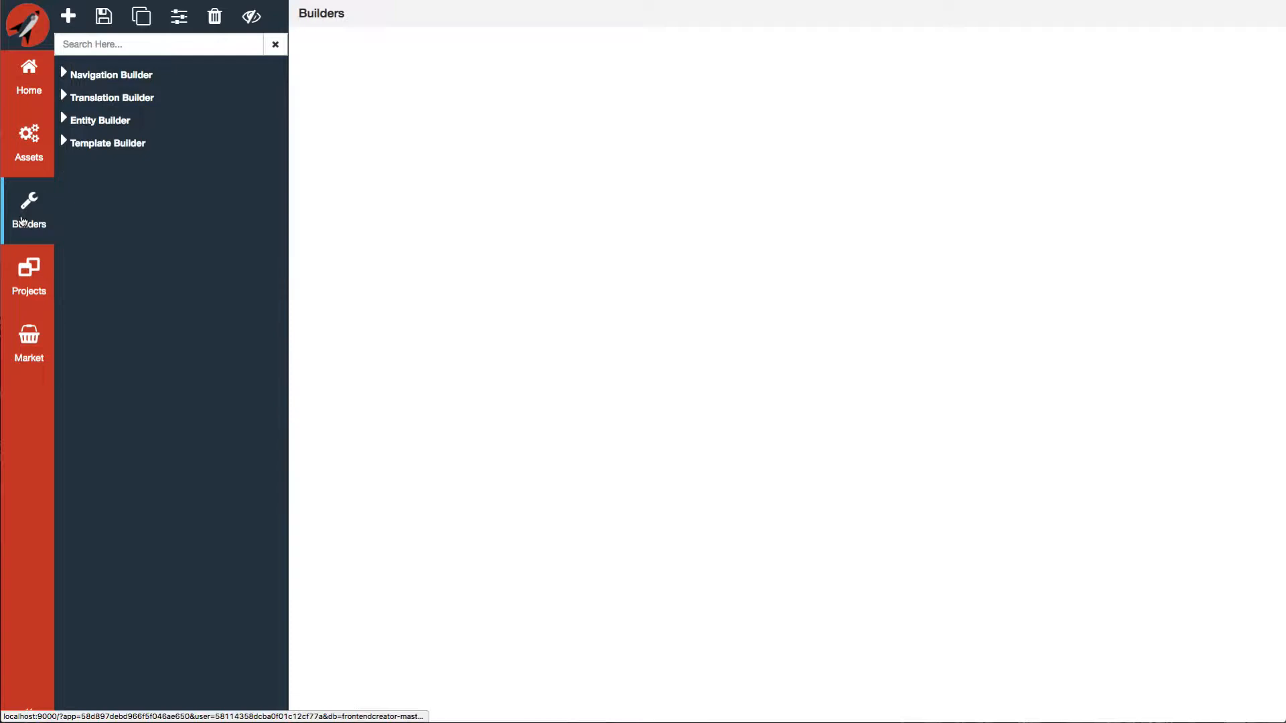
left_click(114, 97)
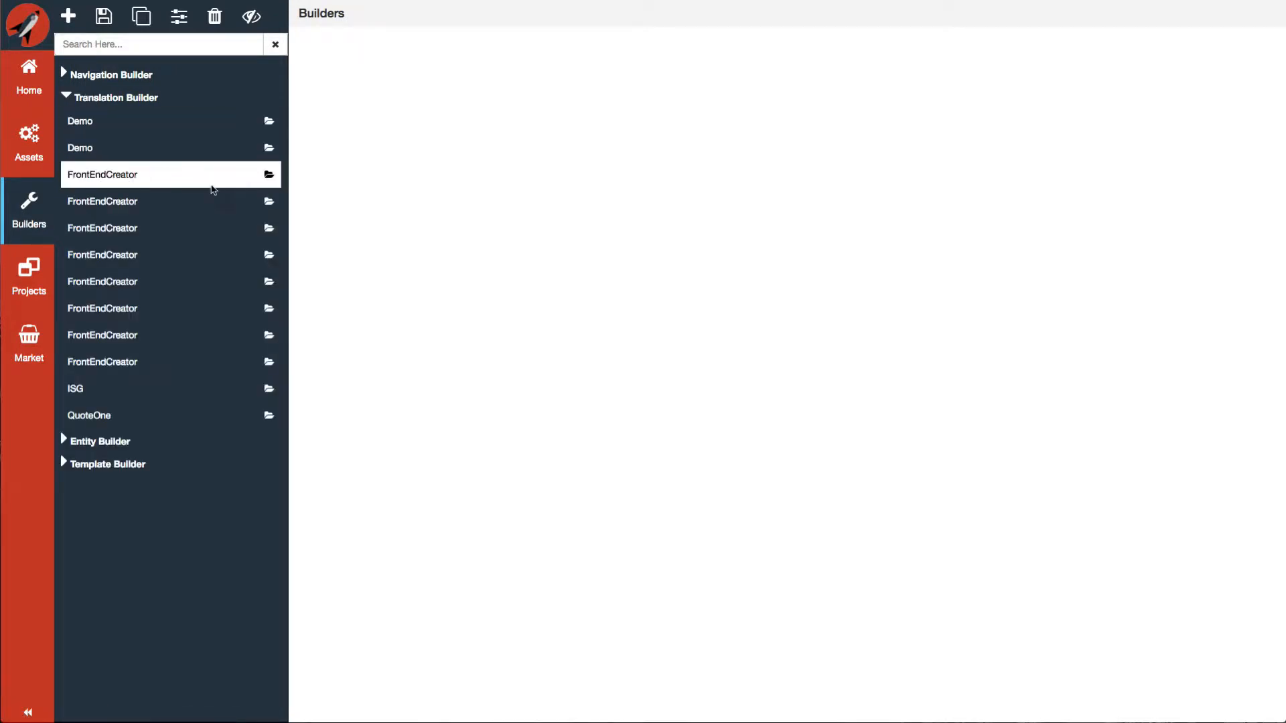
left_click(102, 174)
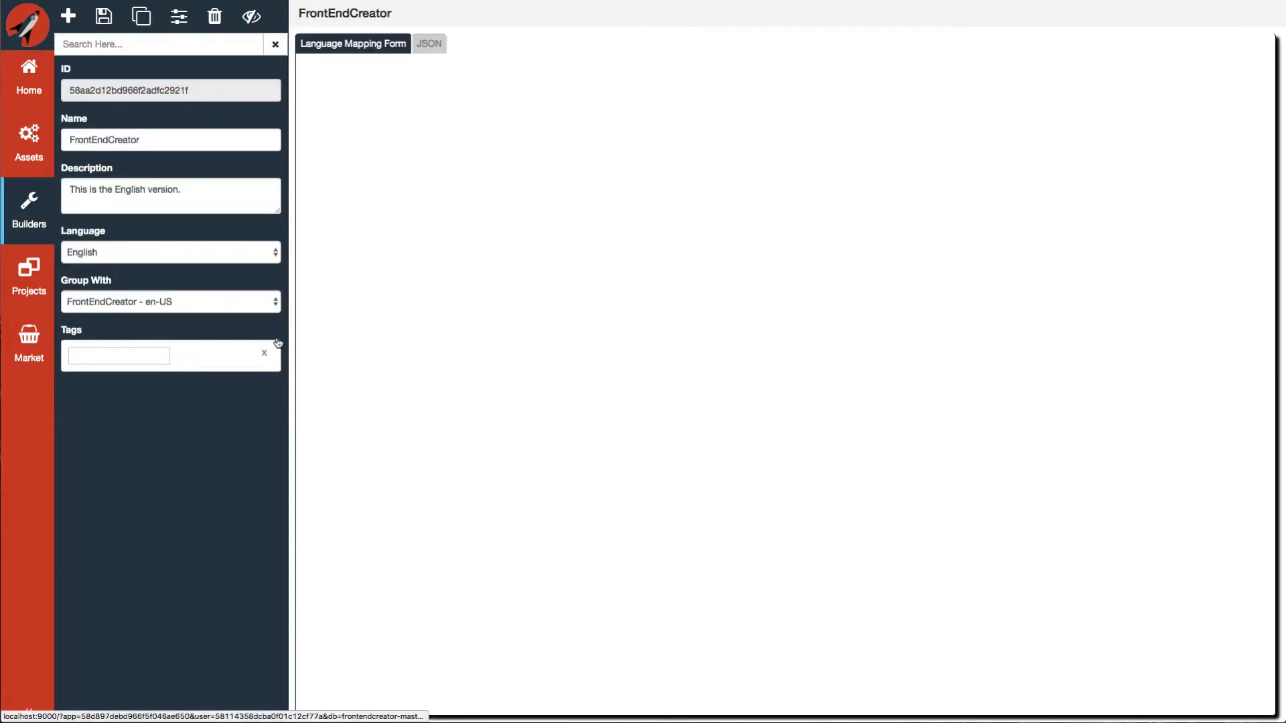
left_click(353, 43)
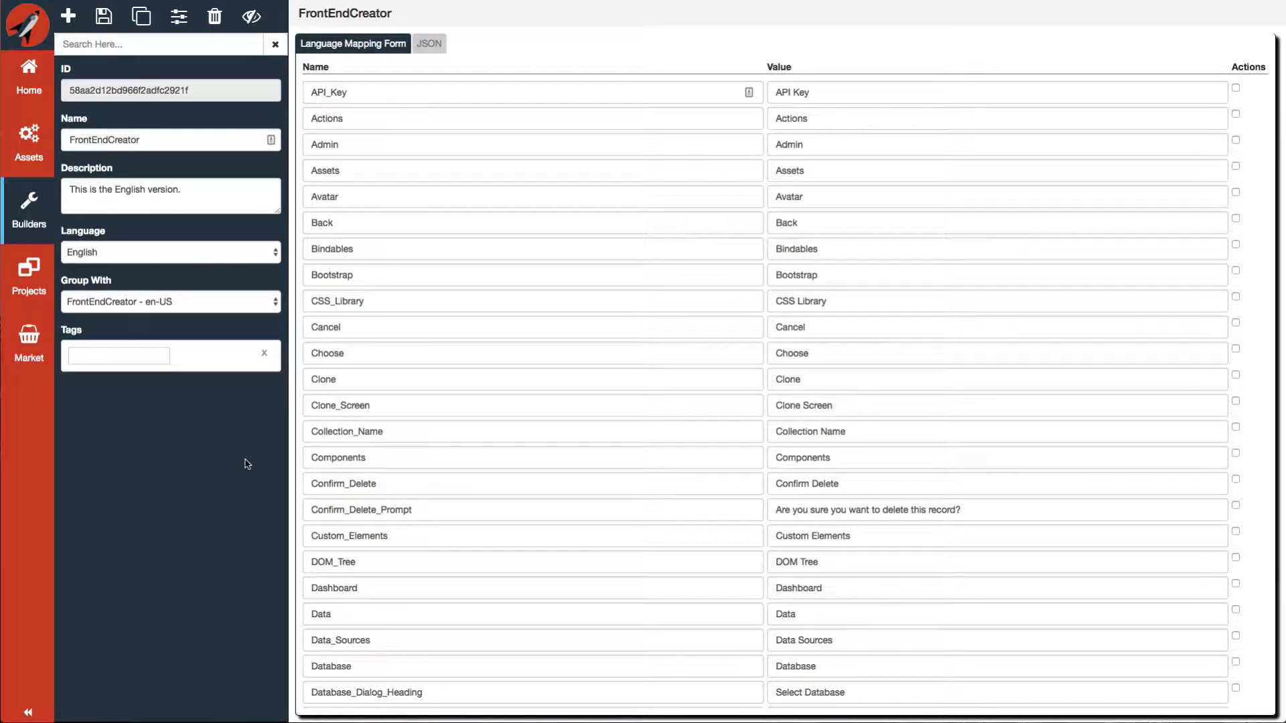
mouse_move(526, 369)
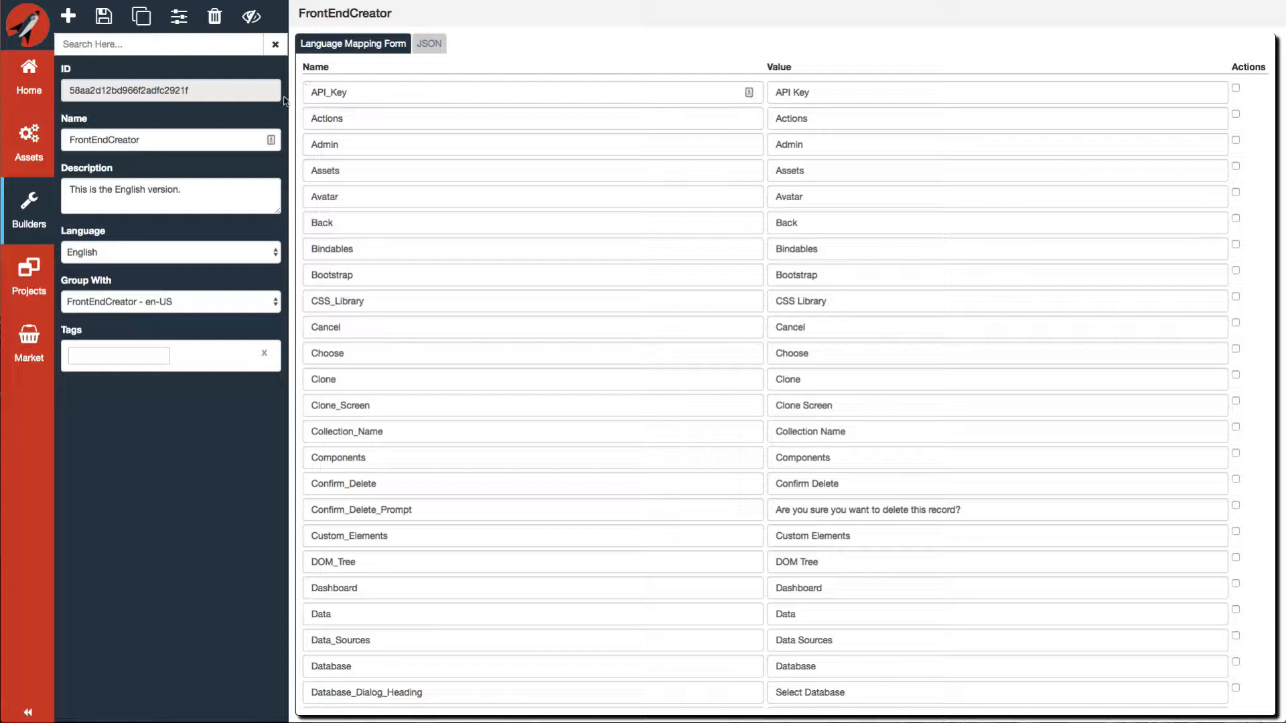
mouse_move(266, 308)
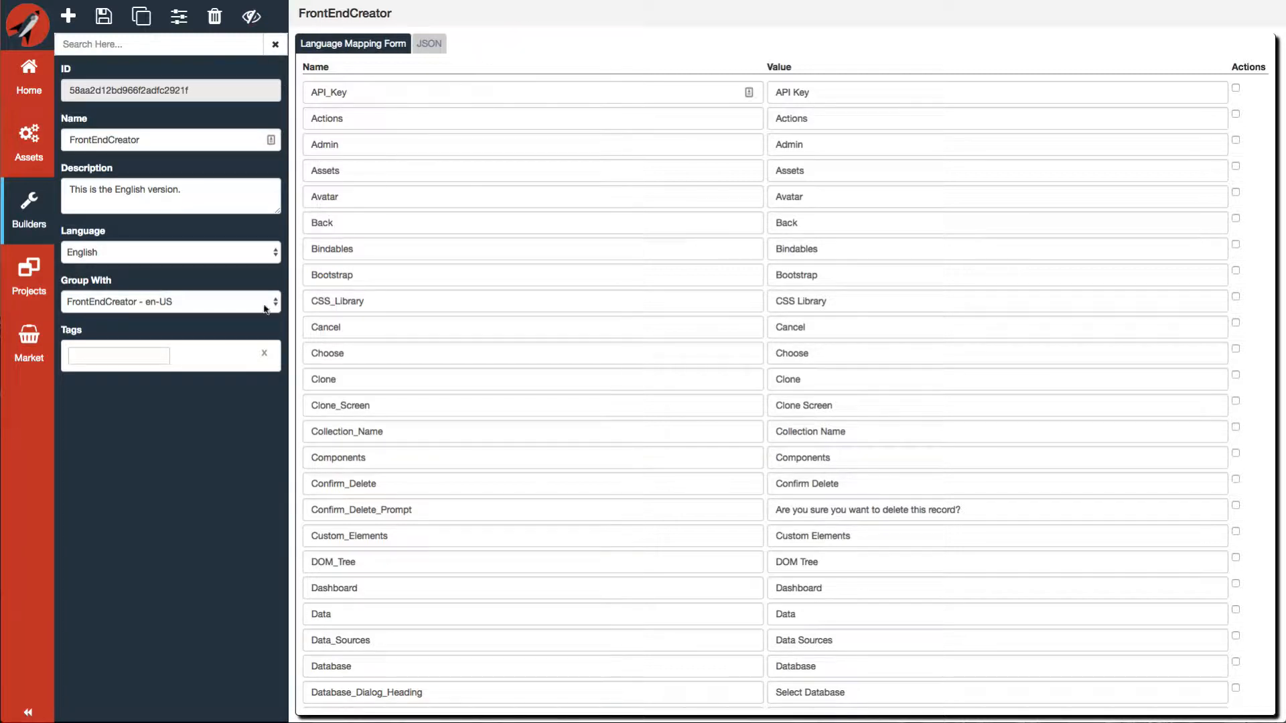
mouse_move(220, 506)
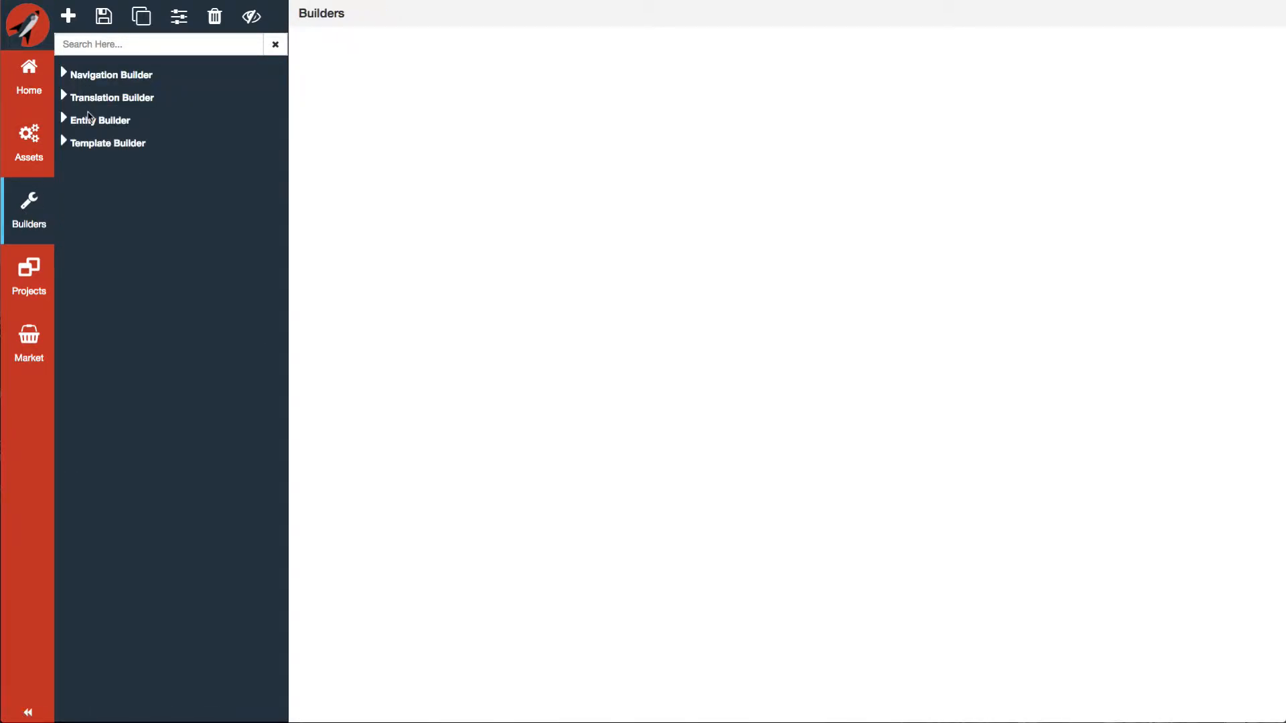
- View the About Entity record's fields, then return to the Builders overview
left_click(100, 120)
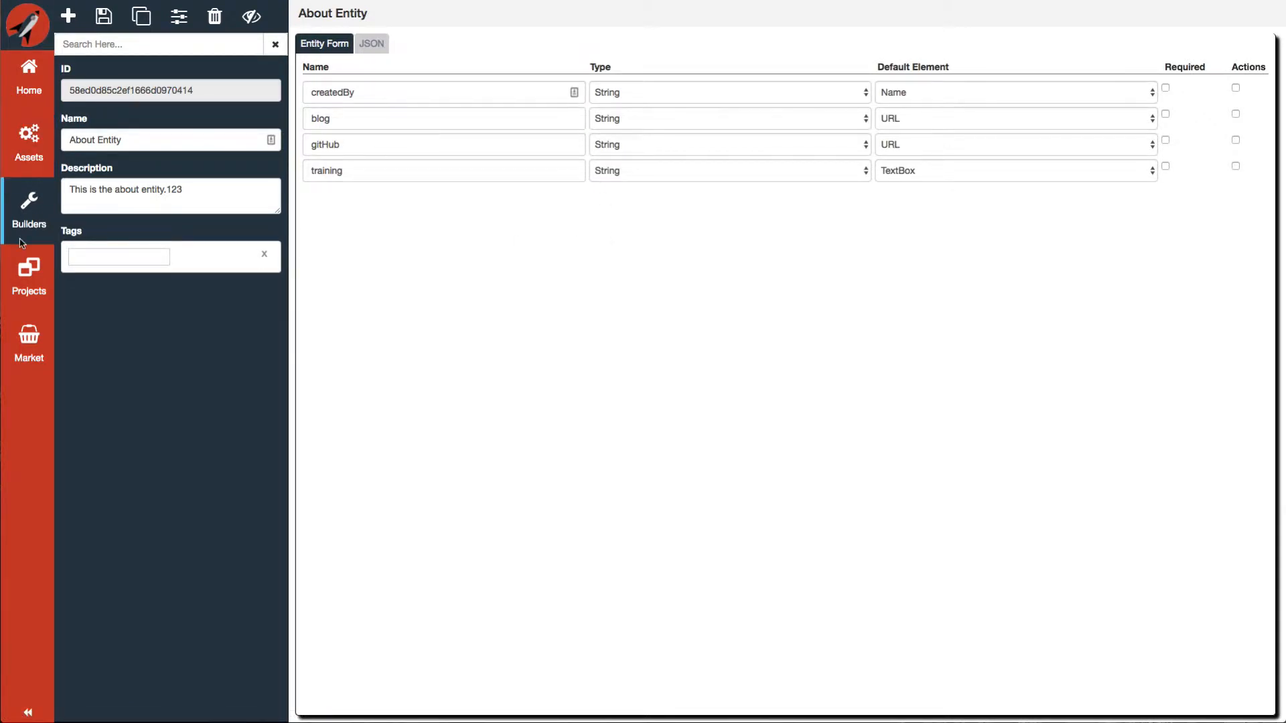
left_click(28, 207)
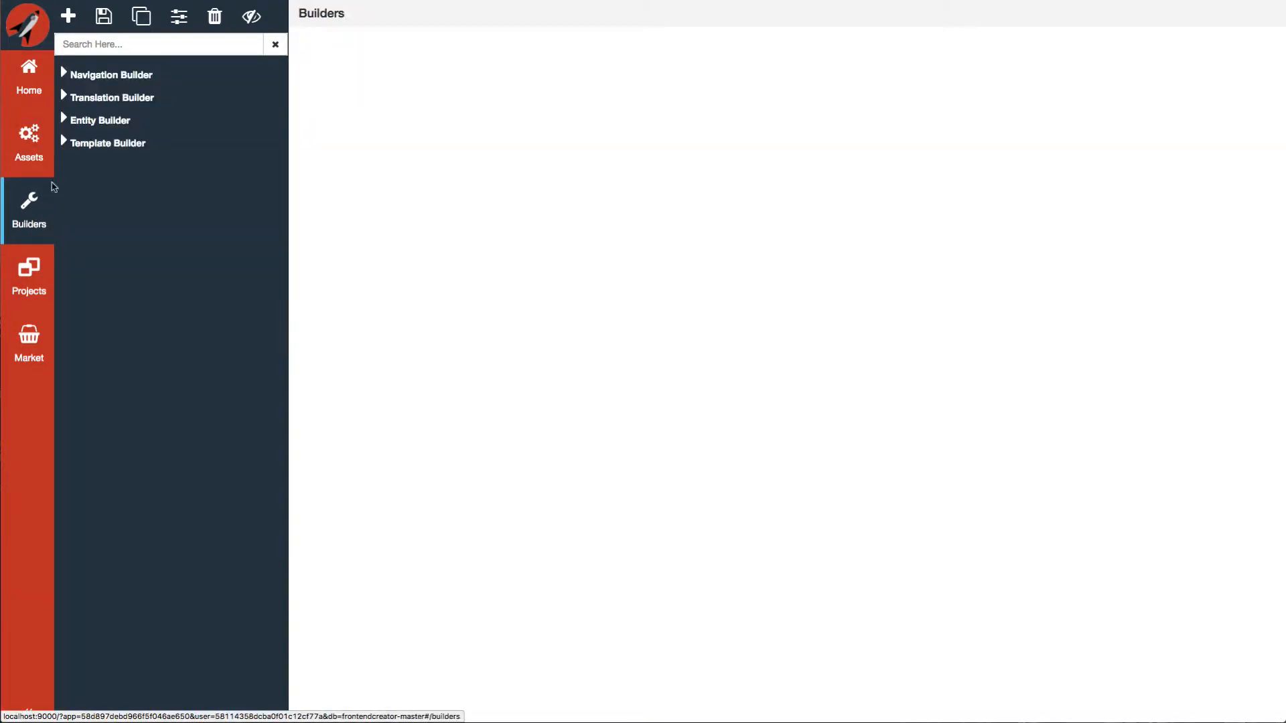
- View the phone-card template with its refreshed incoming-call preview, then return to the builders tree
left_click(109, 142)
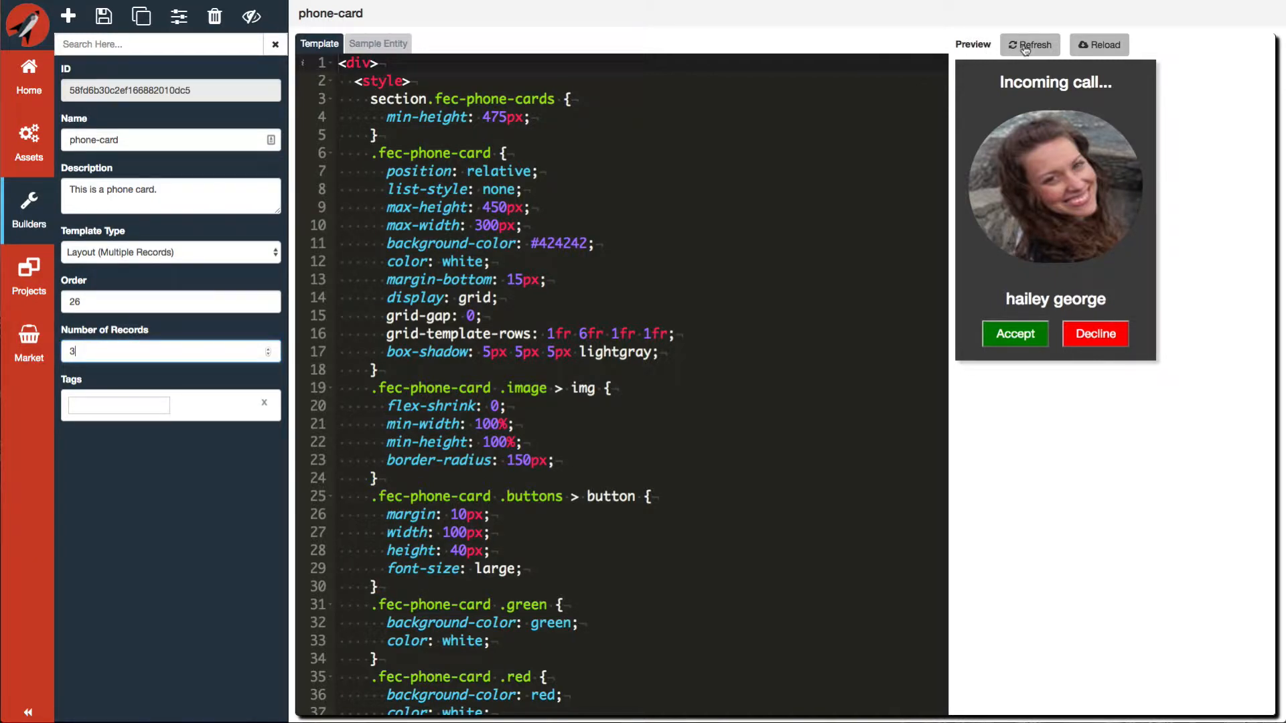
left_click(1029, 44)
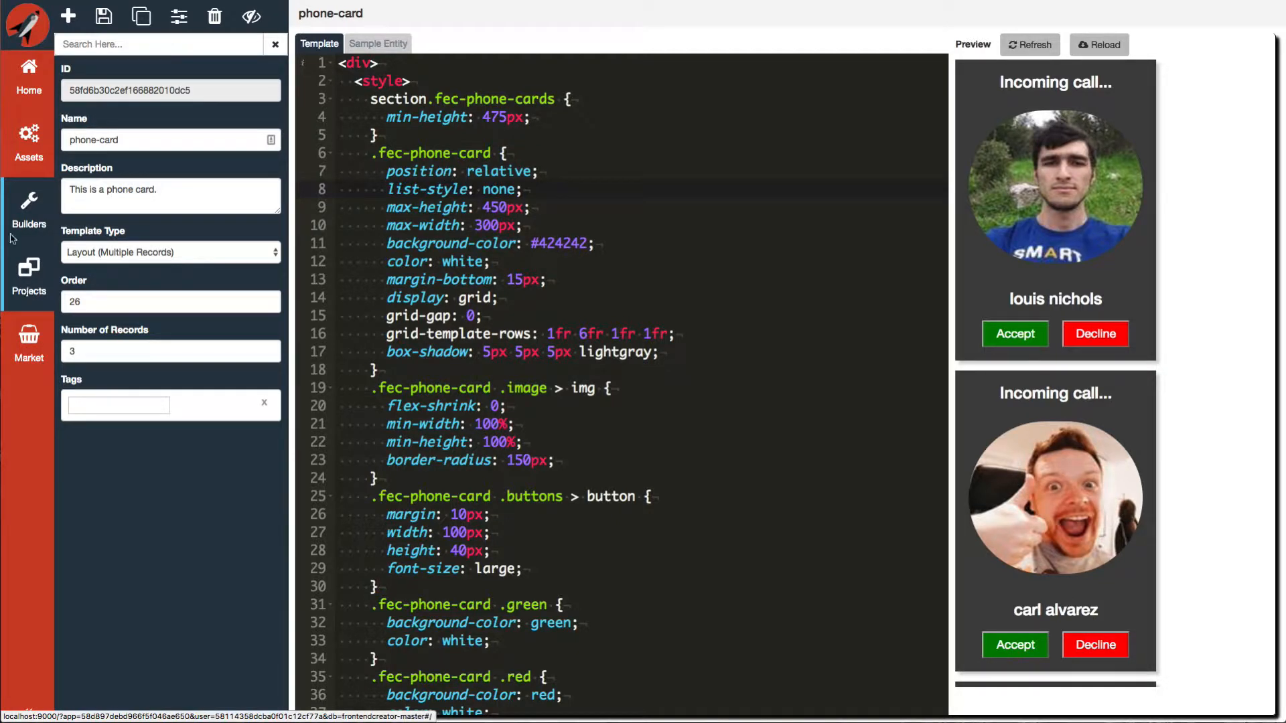
left_click(28, 208)
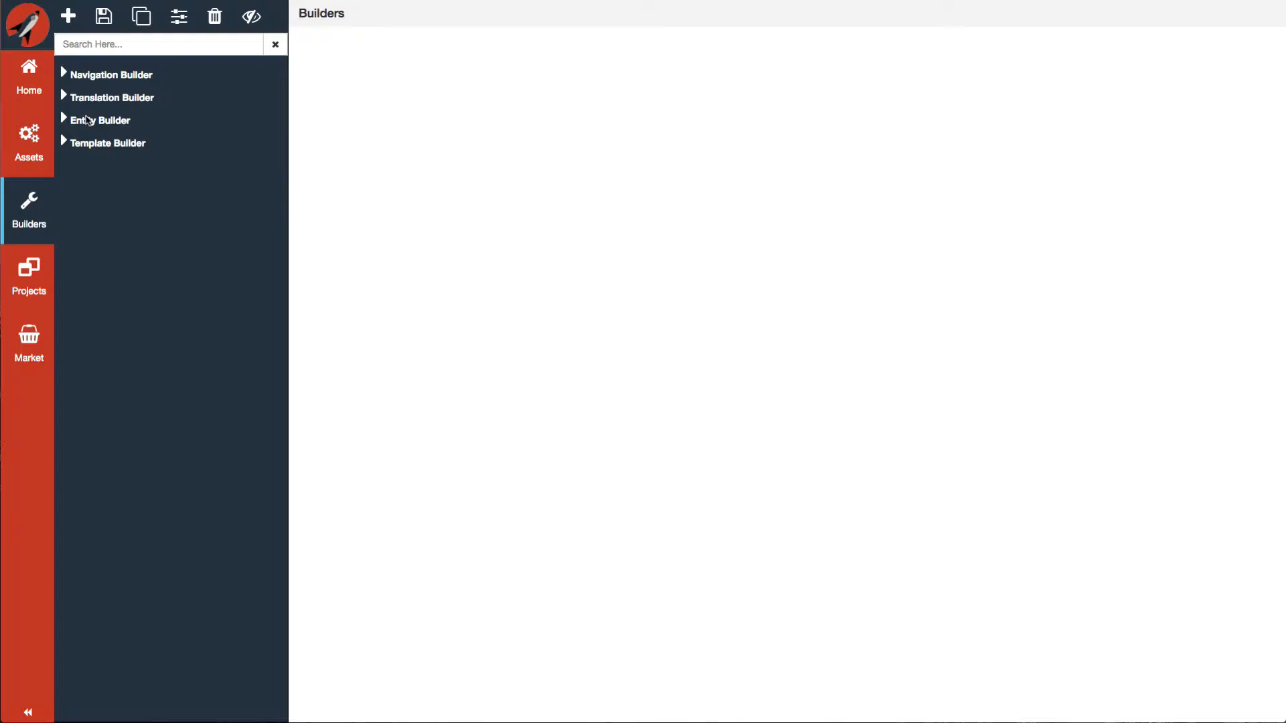
mouse_move(314, 69)
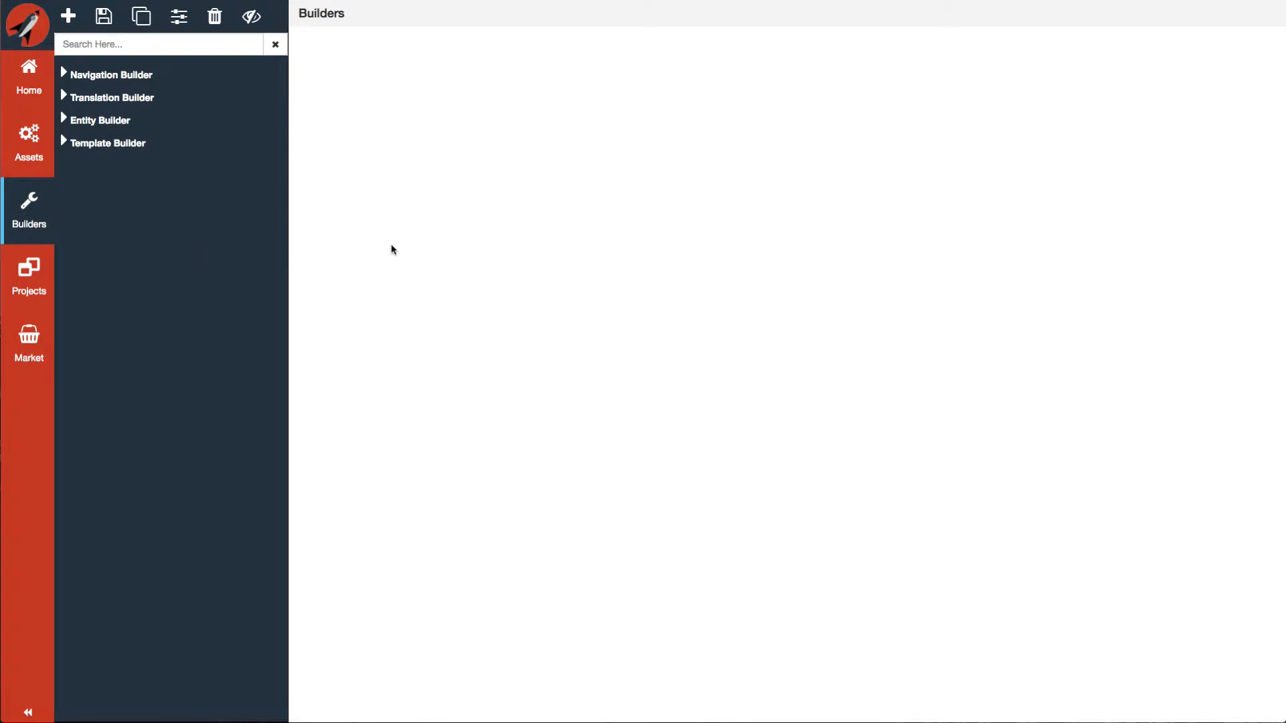
mouse_move(303, 56)
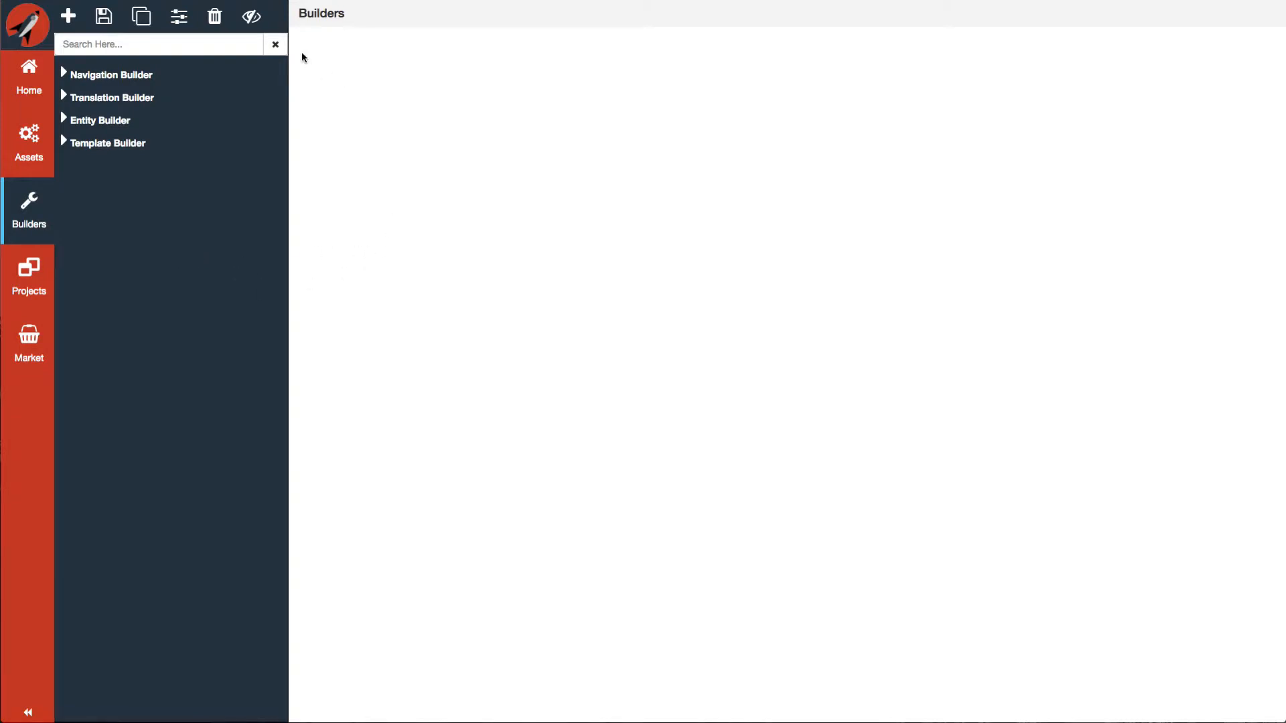
mouse_move(1254, 710)
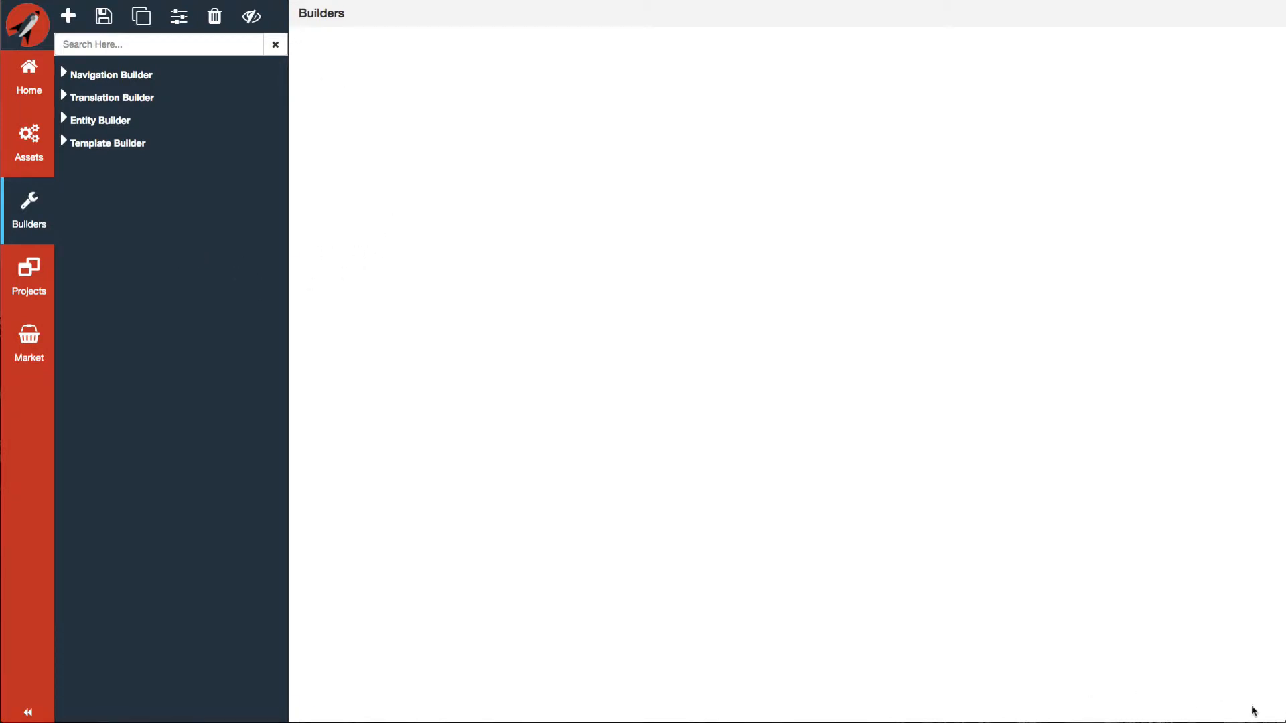
mouse_move(372, 43)
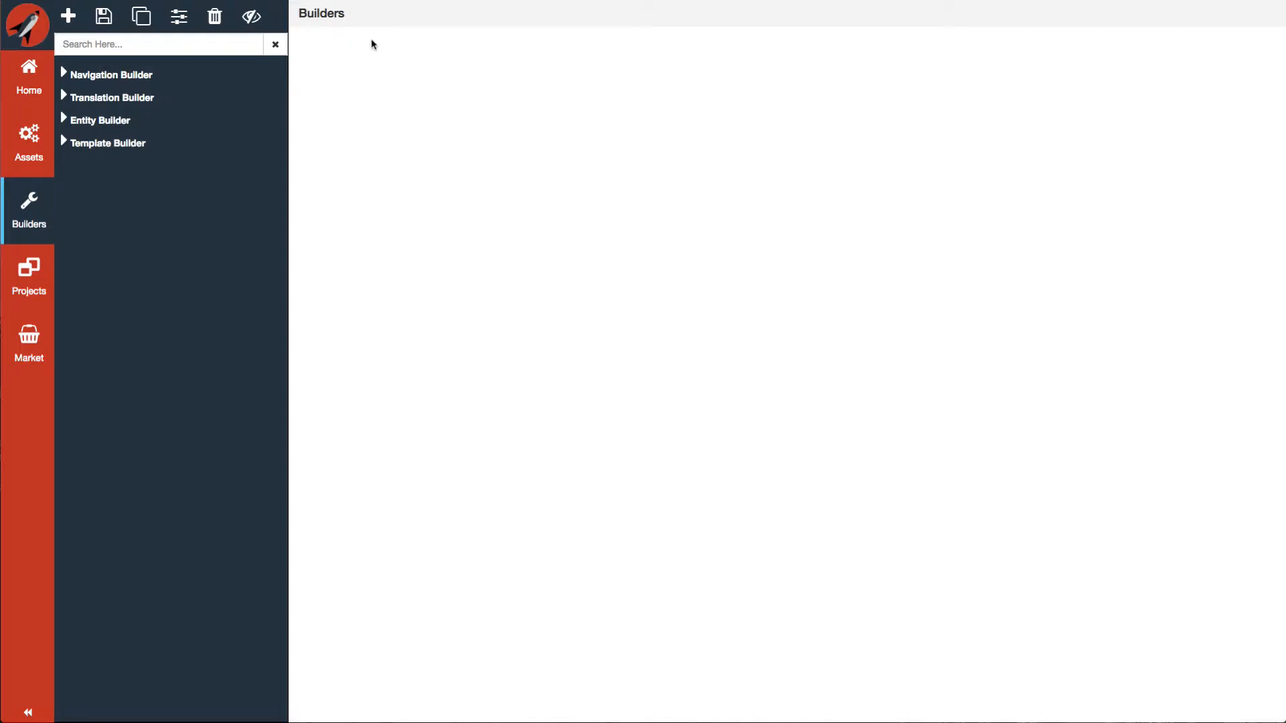
mouse_move(749, 371)
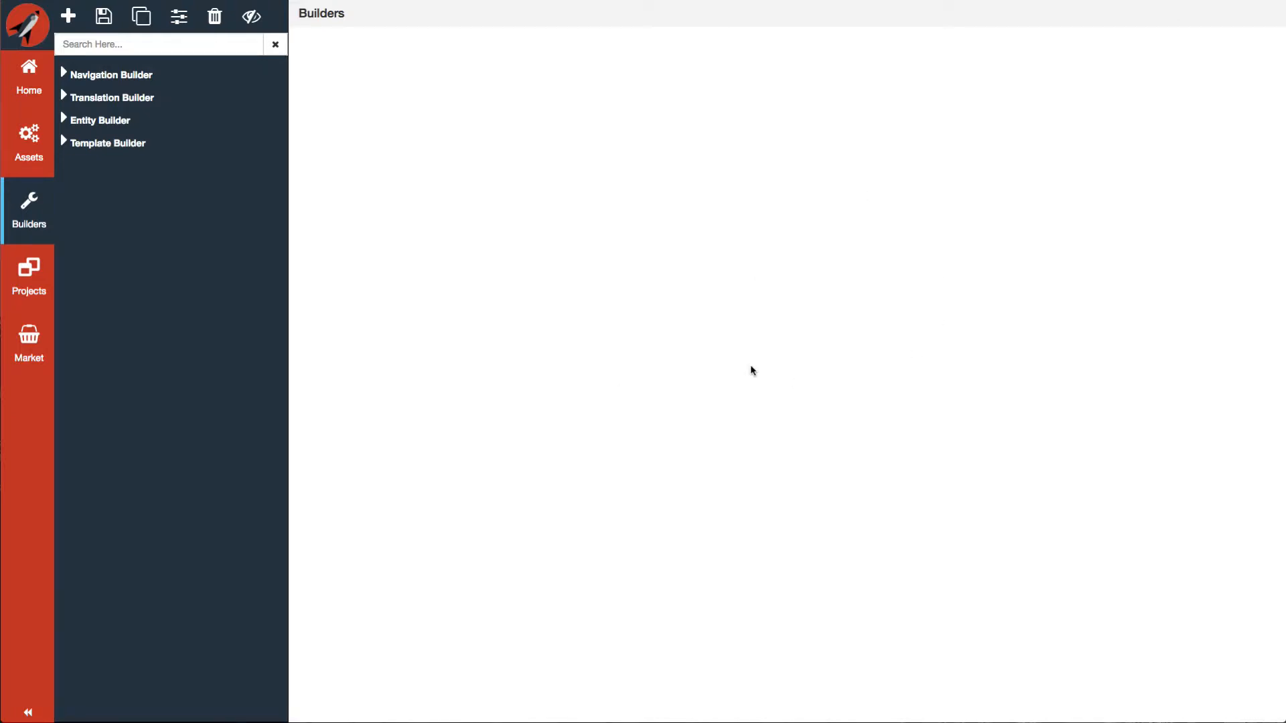
mouse_move(781, 443)
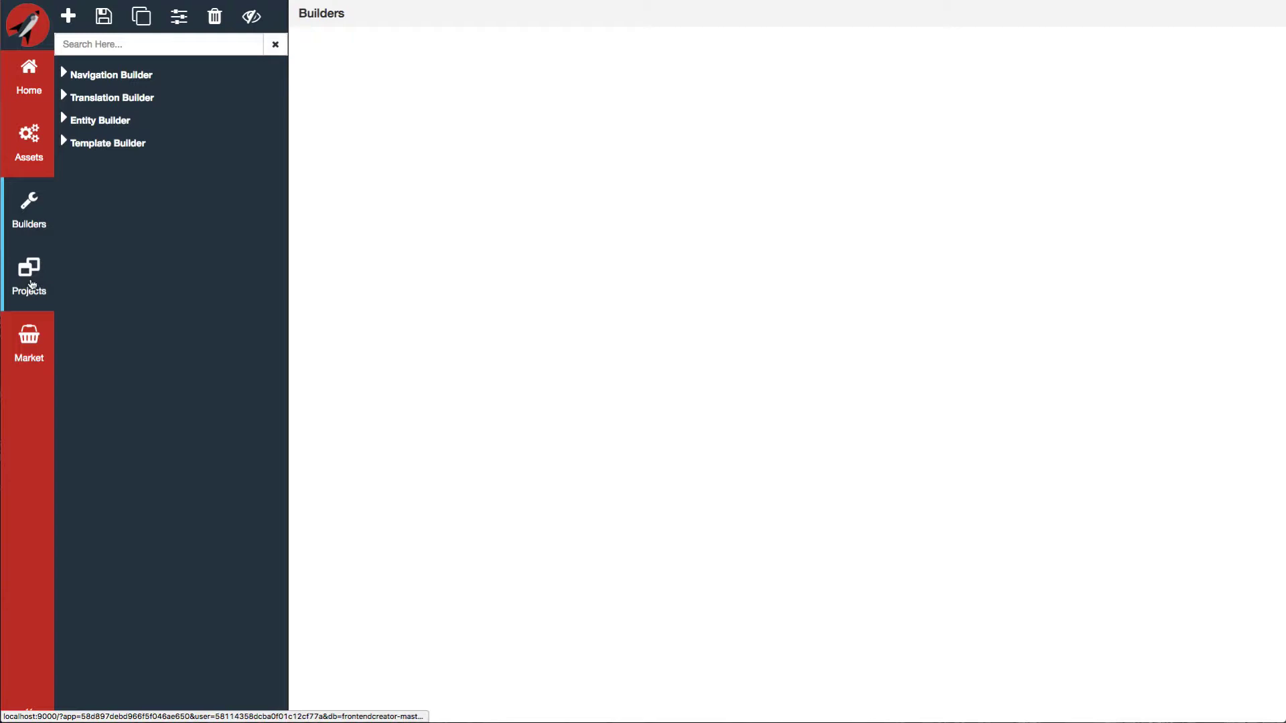
- View the Manage Projects page listing eight projects, then return to the Builders overview
left_click(29, 275)
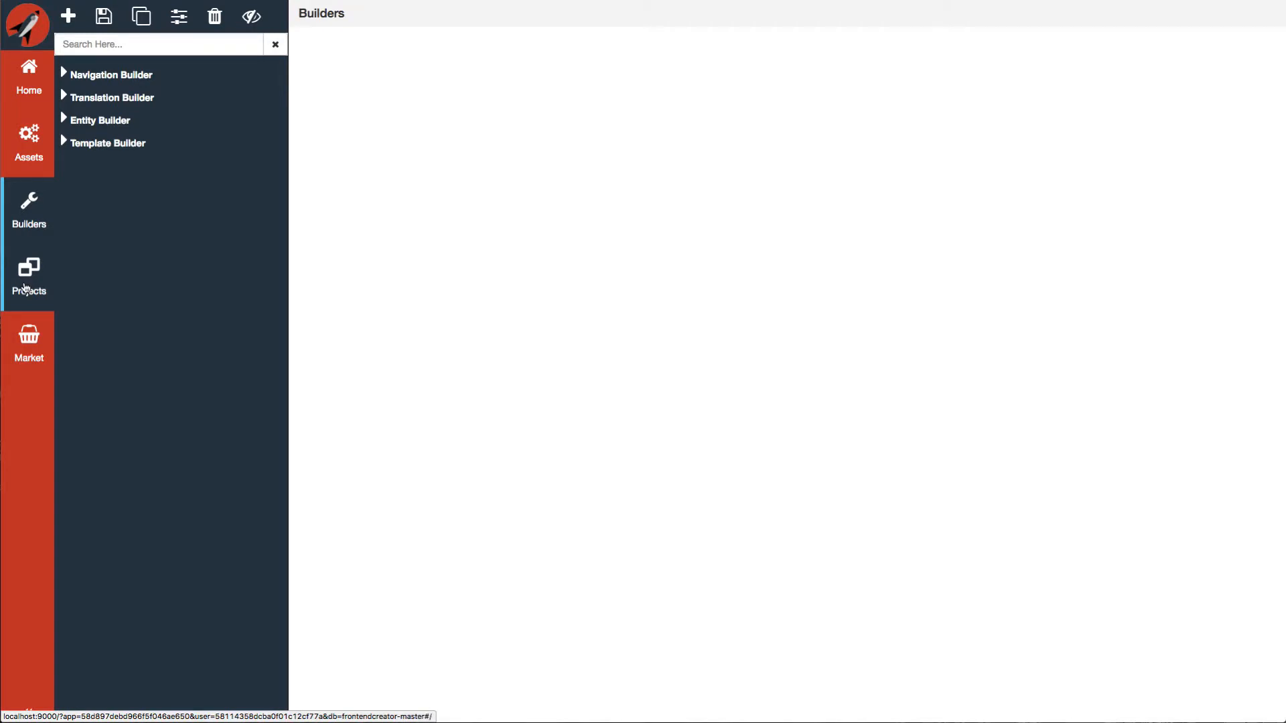
left_click(29, 275)
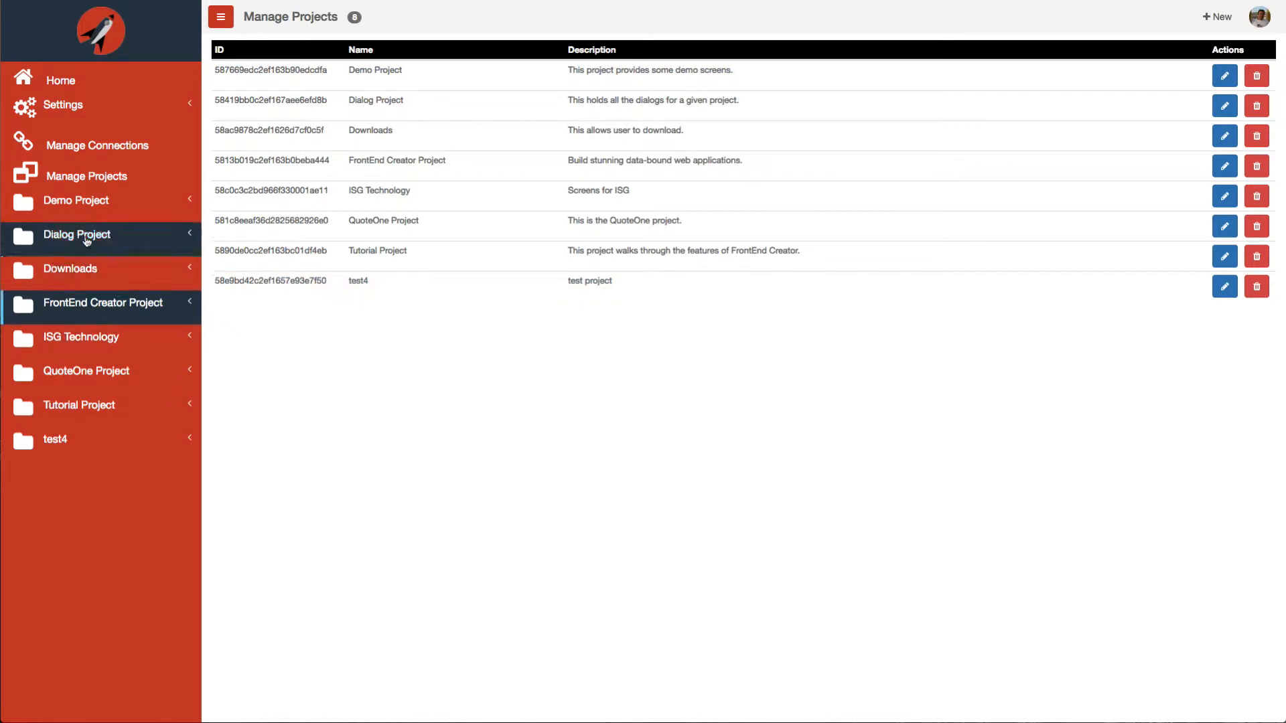
mouse_move(71, 395)
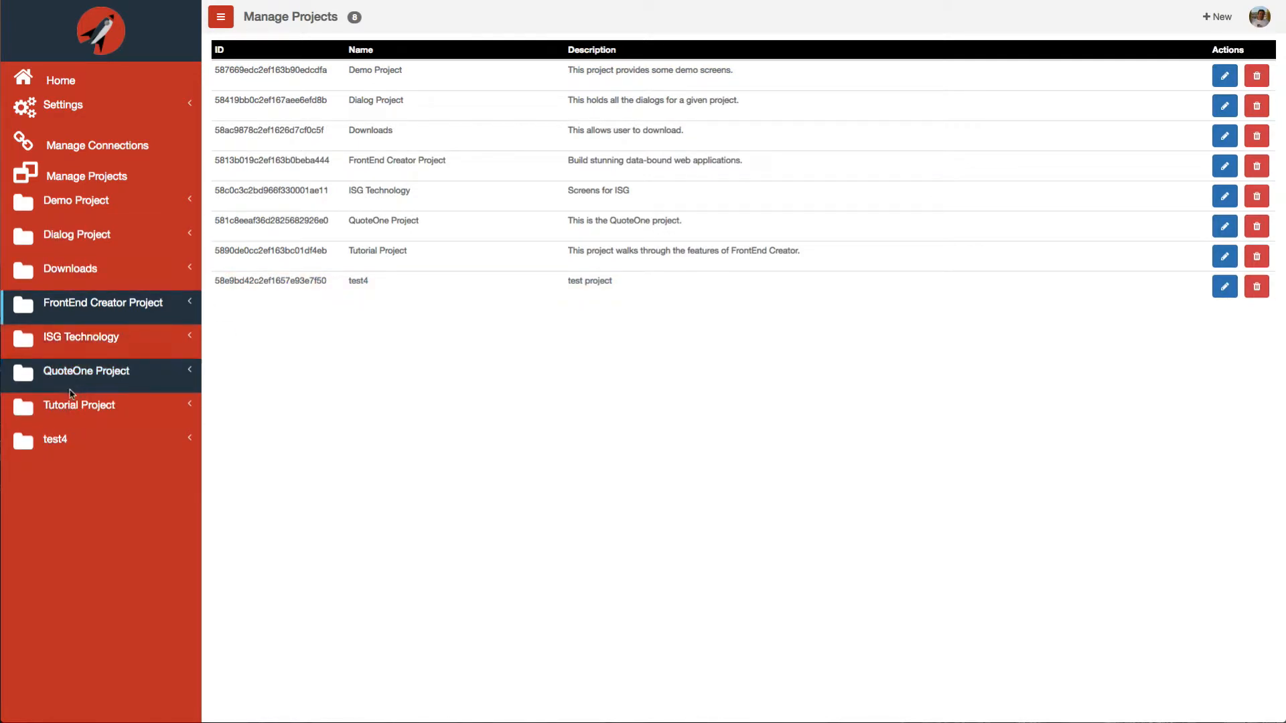
left_click(57, 439)
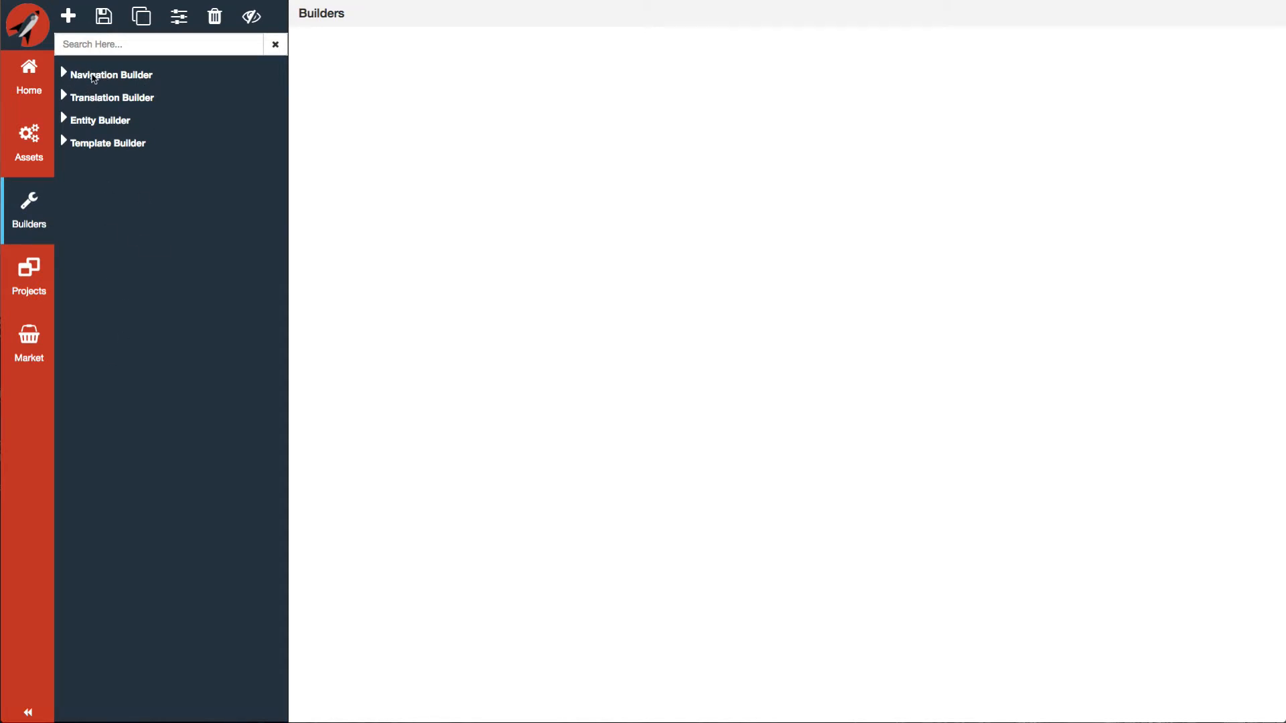
mouse_move(127, 75)
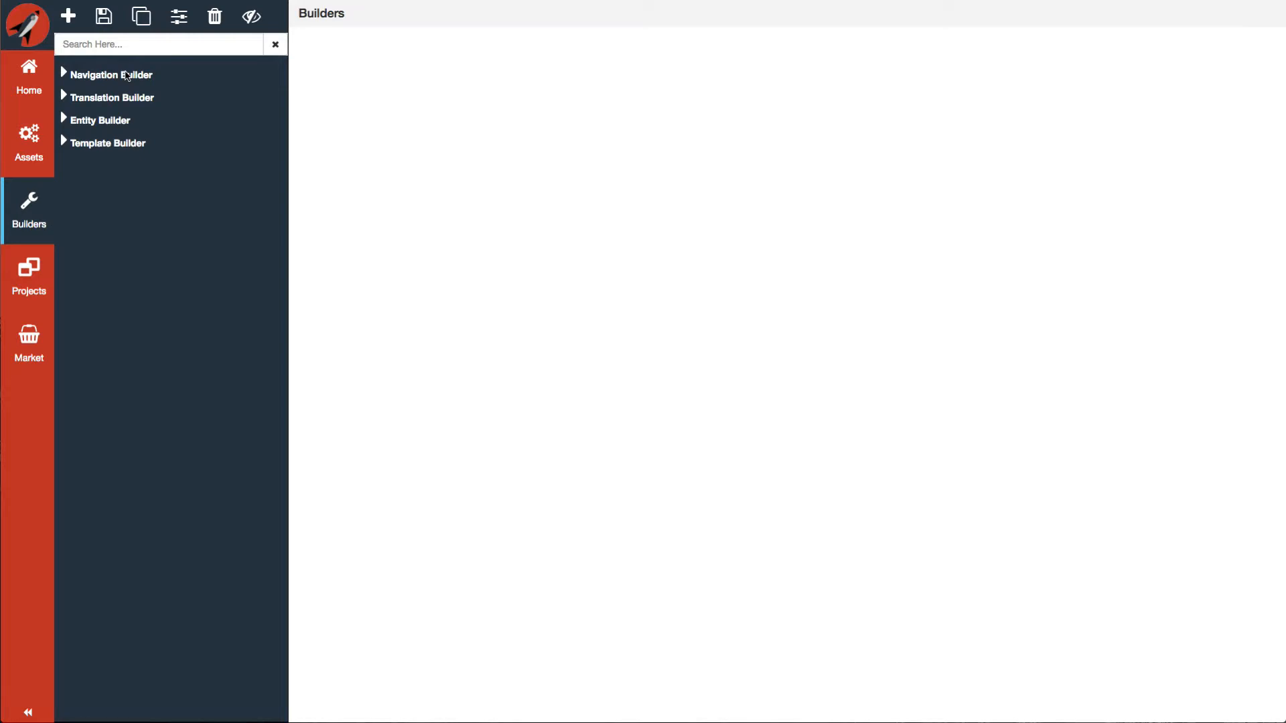
mouse_move(69, 85)
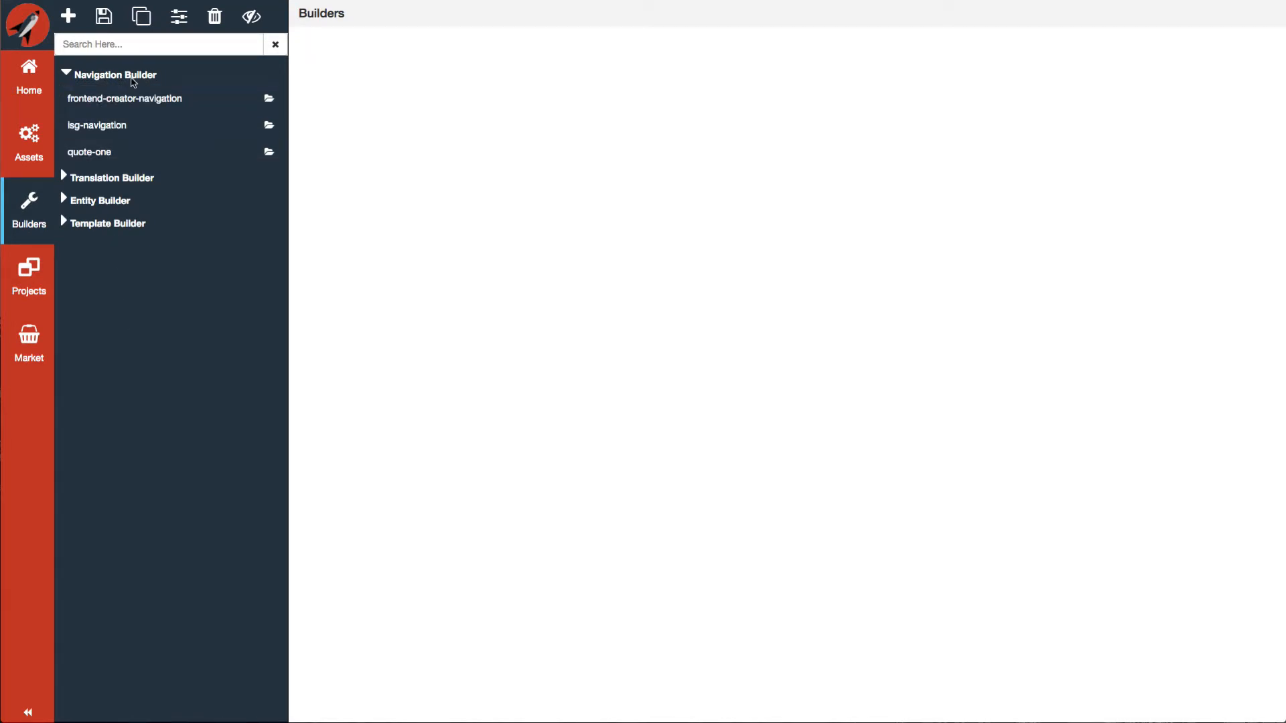
mouse_move(272, 82)
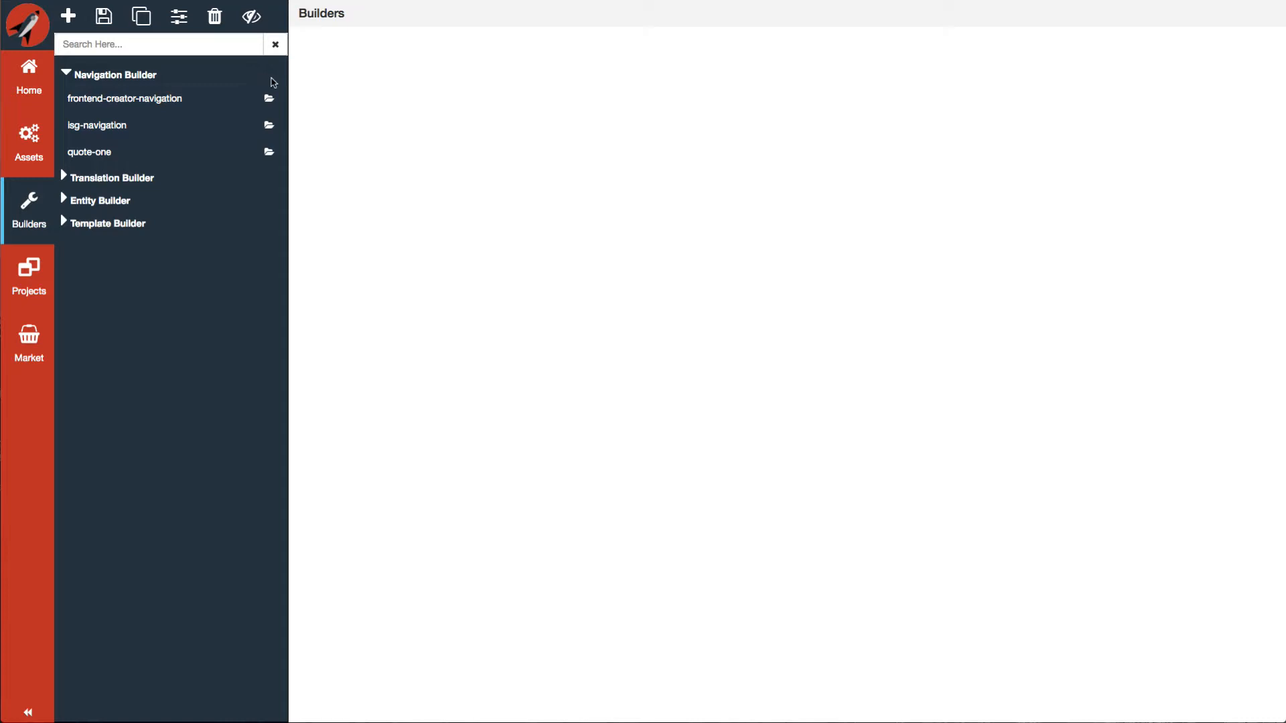
mouse_move(104, 89)
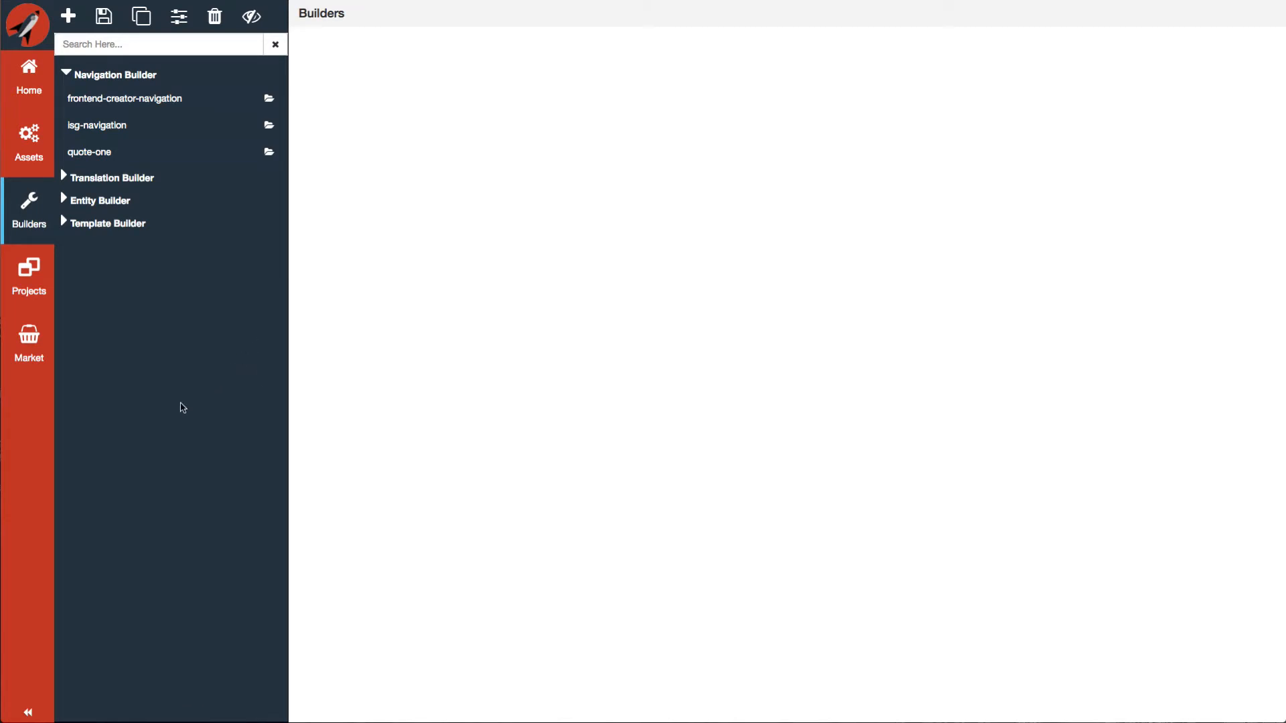
mouse_move(145, 465)
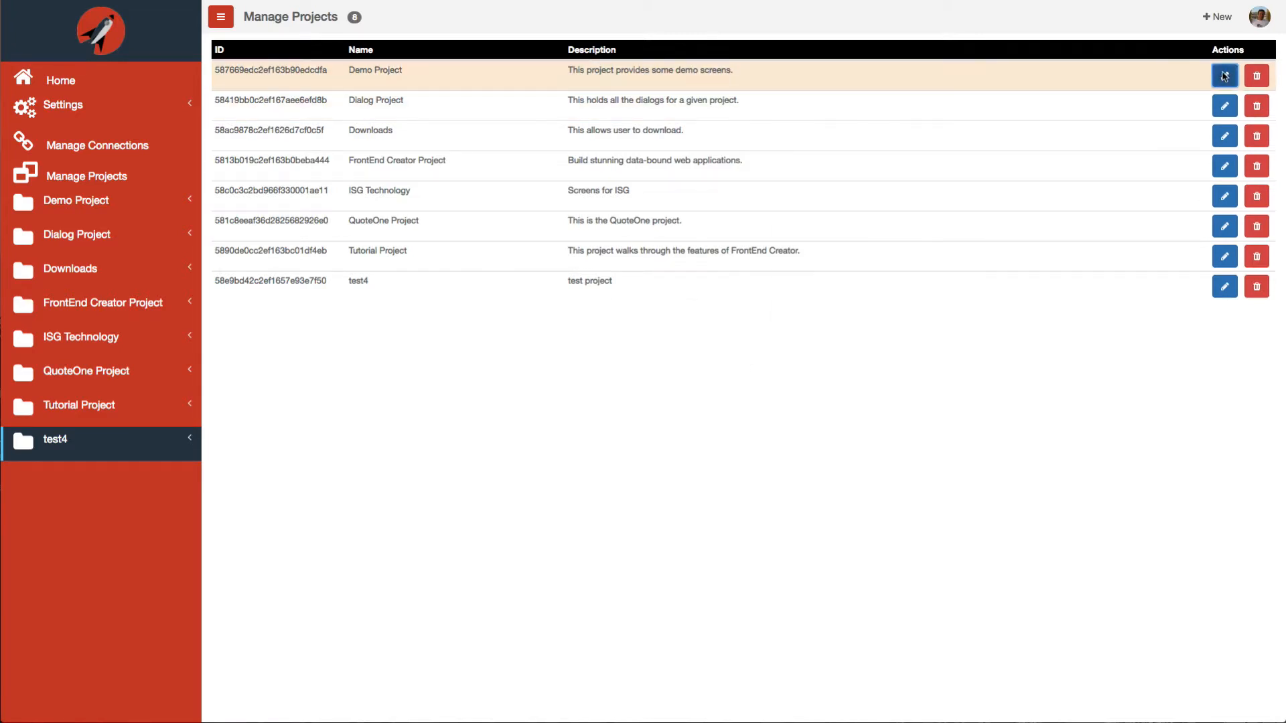
left_click(1224, 75)
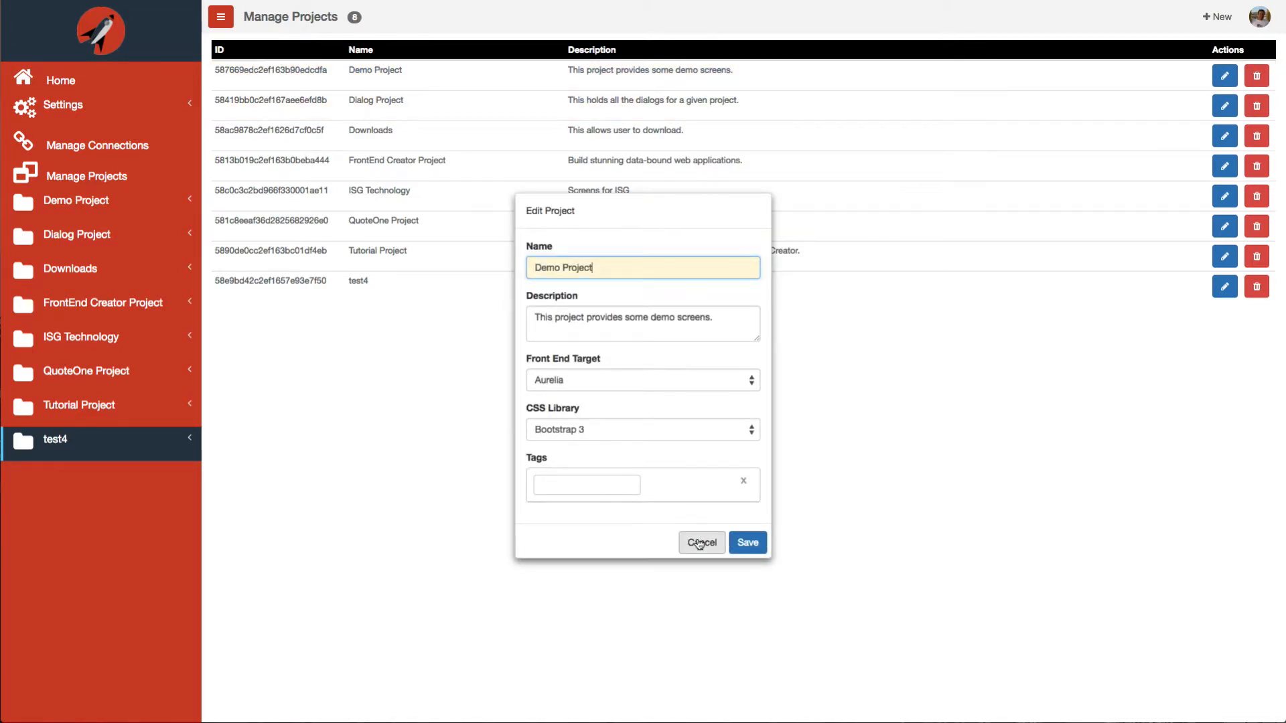
left_click(701, 542)
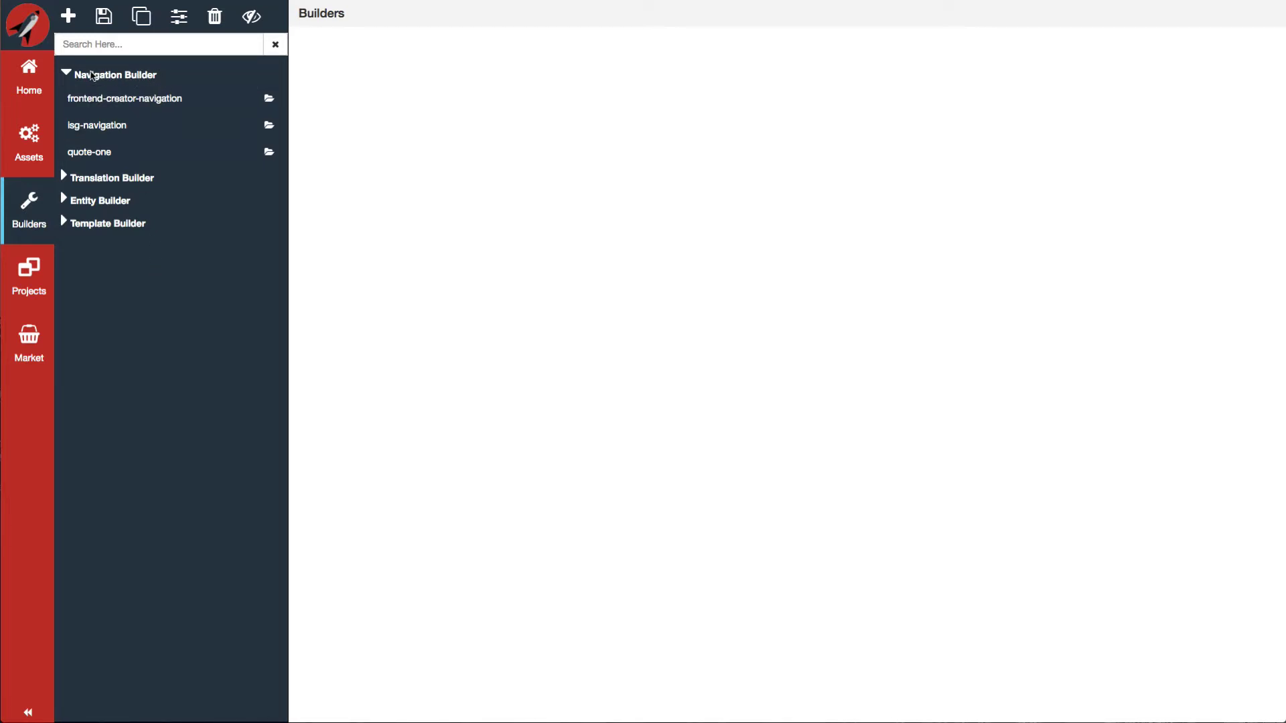
mouse_move(266, 77)
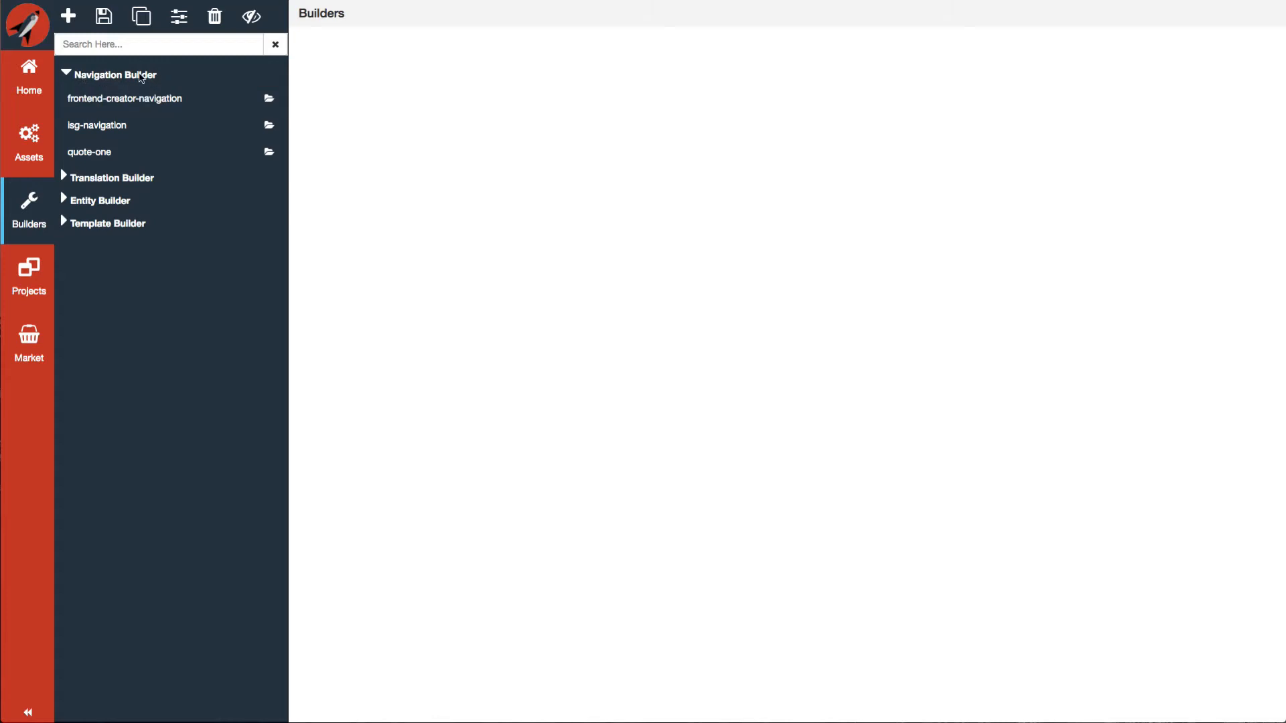
- Expand Navigation Builder to list frontend-creator-navigation, lsg-navigation and quote-one
left_click(161, 98)
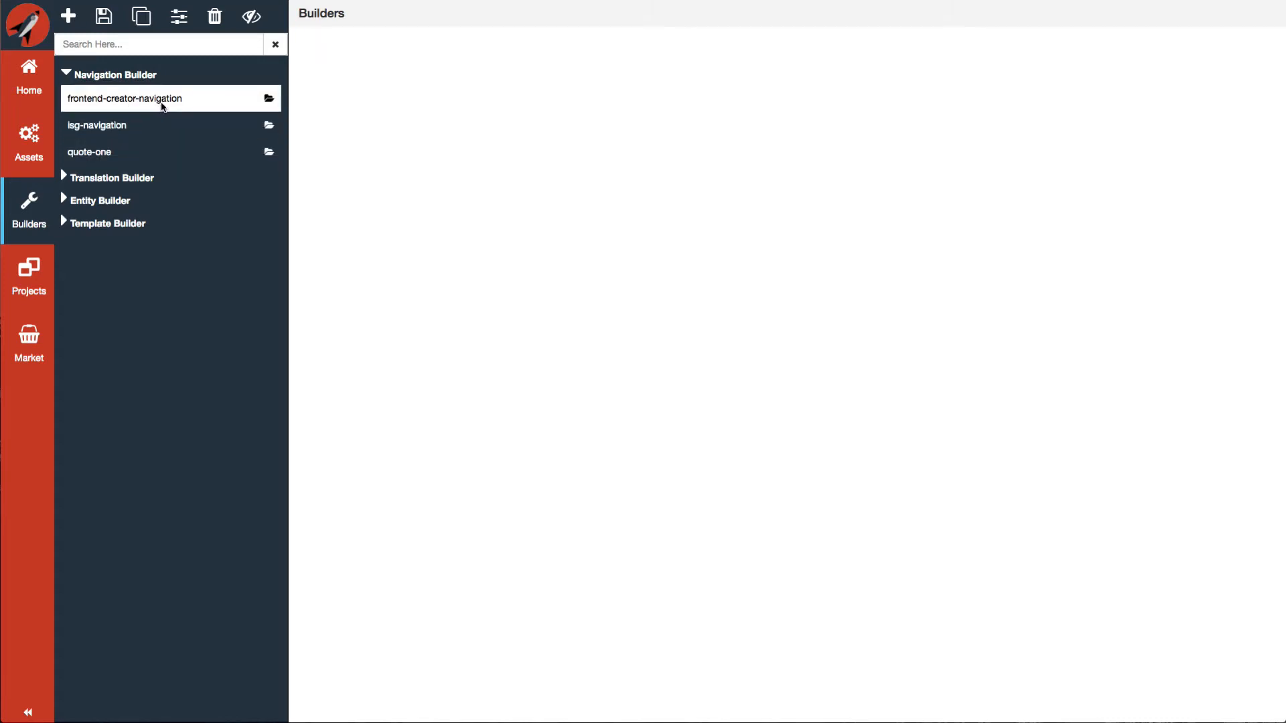
mouse_move(162, 108)
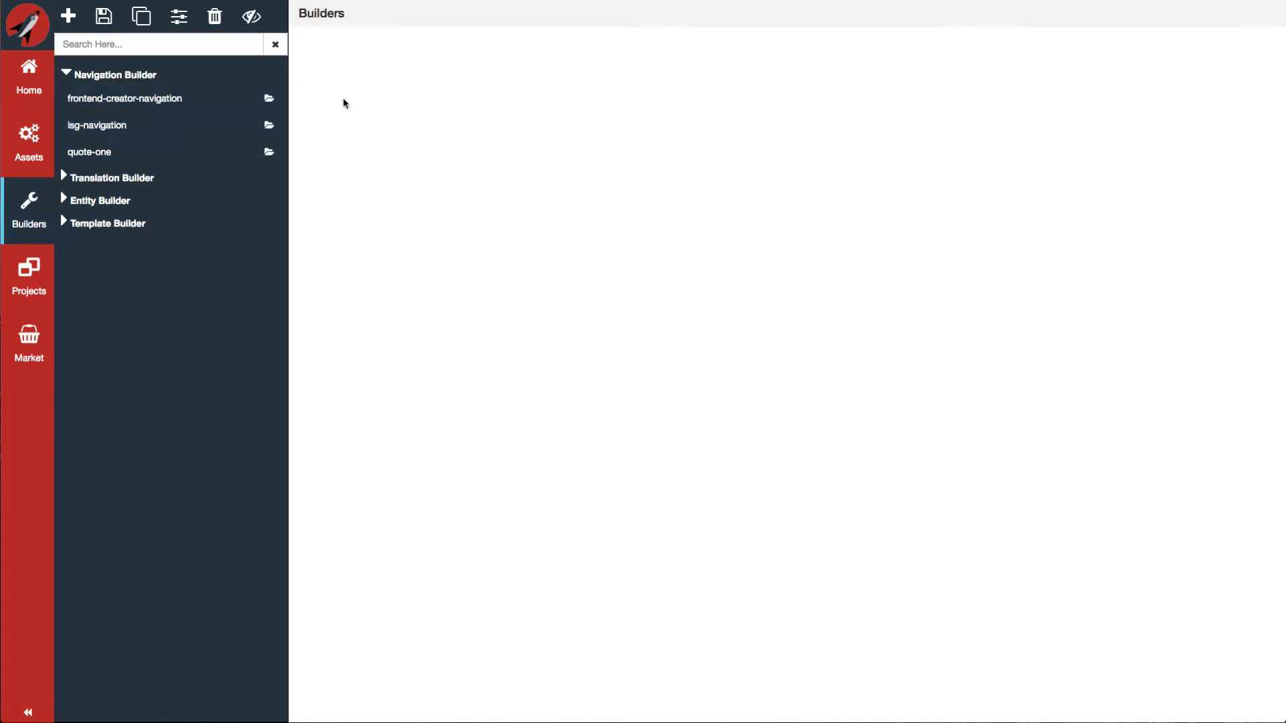
double_click(124, 98)
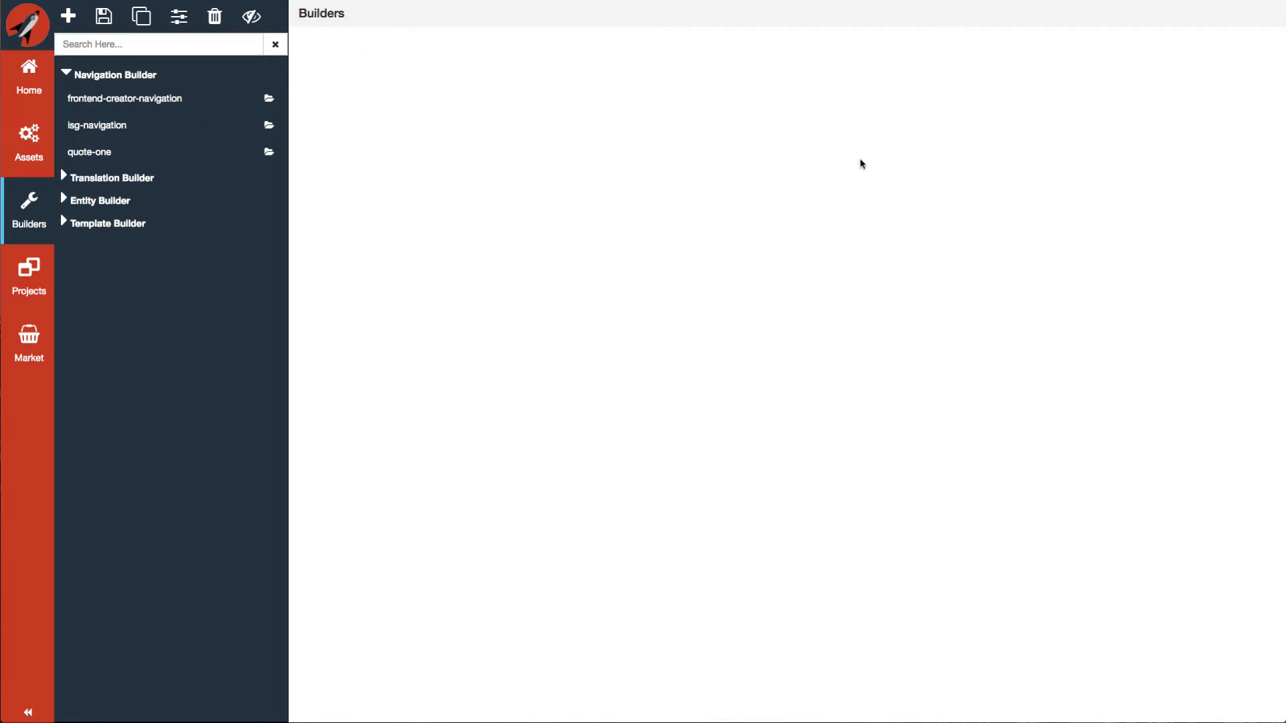
mouse_move(663, 295)
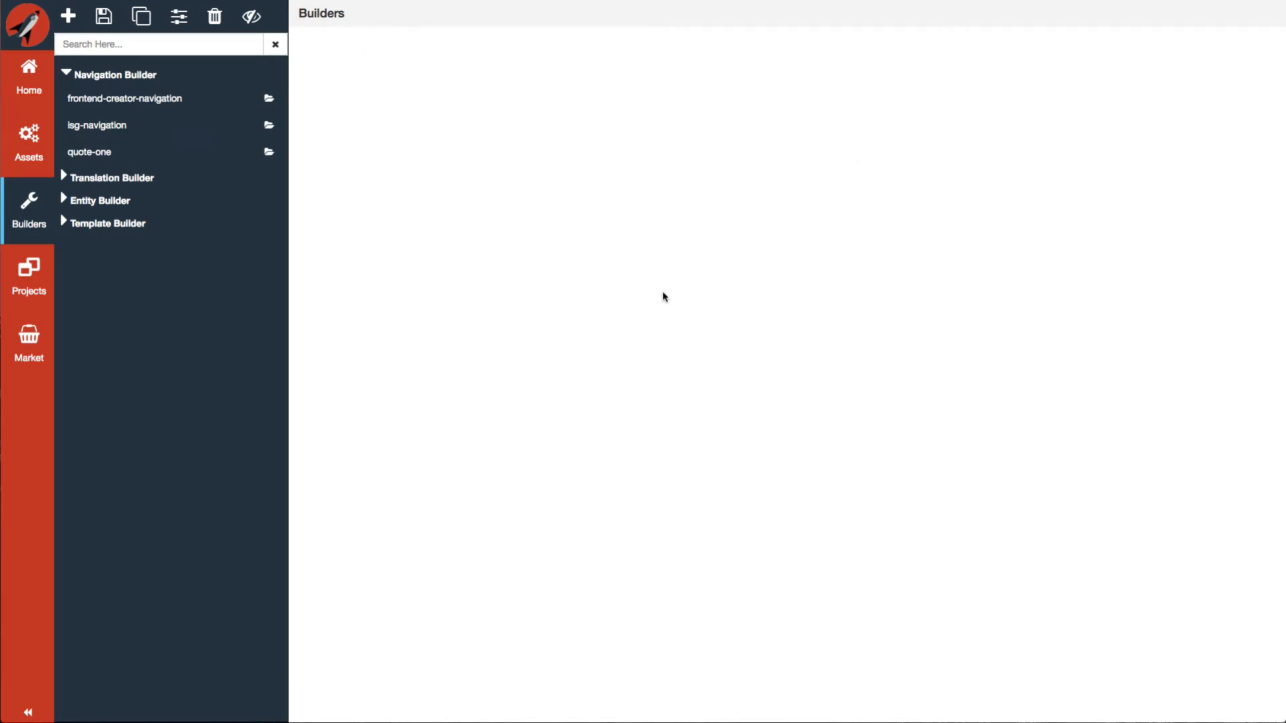
mouse_move(474, 79)
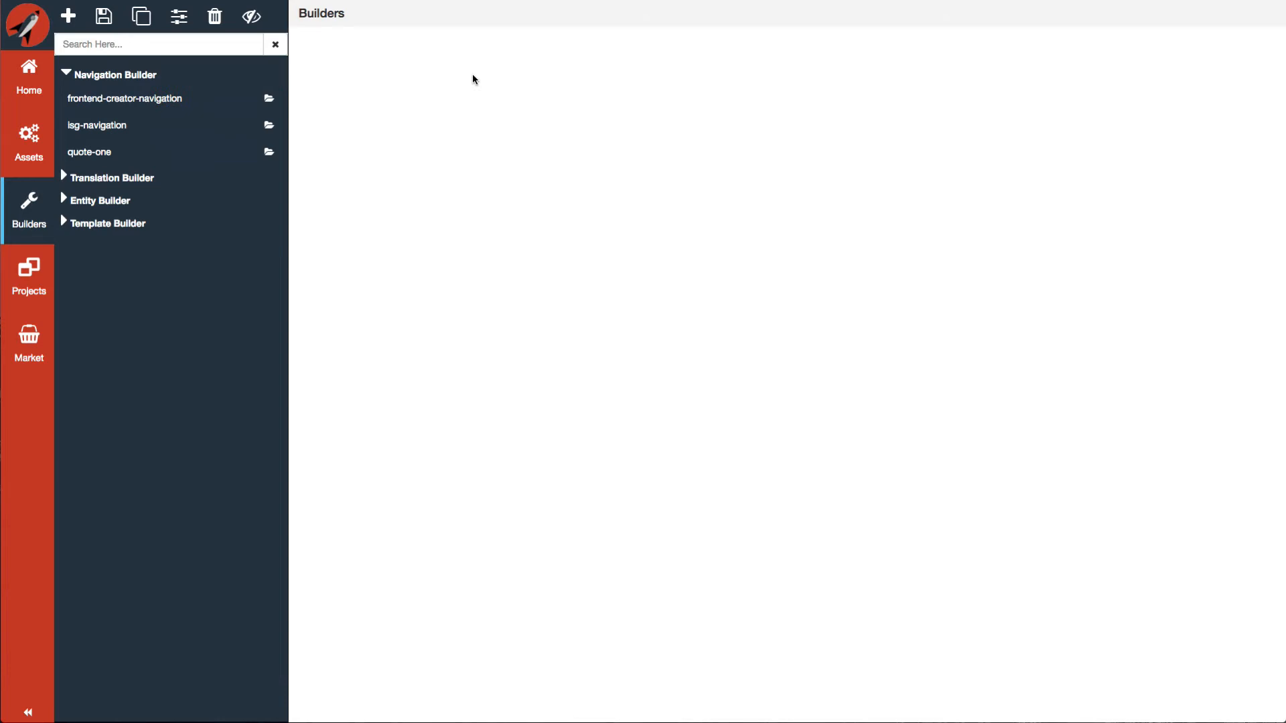
mouse_move(424, 96)
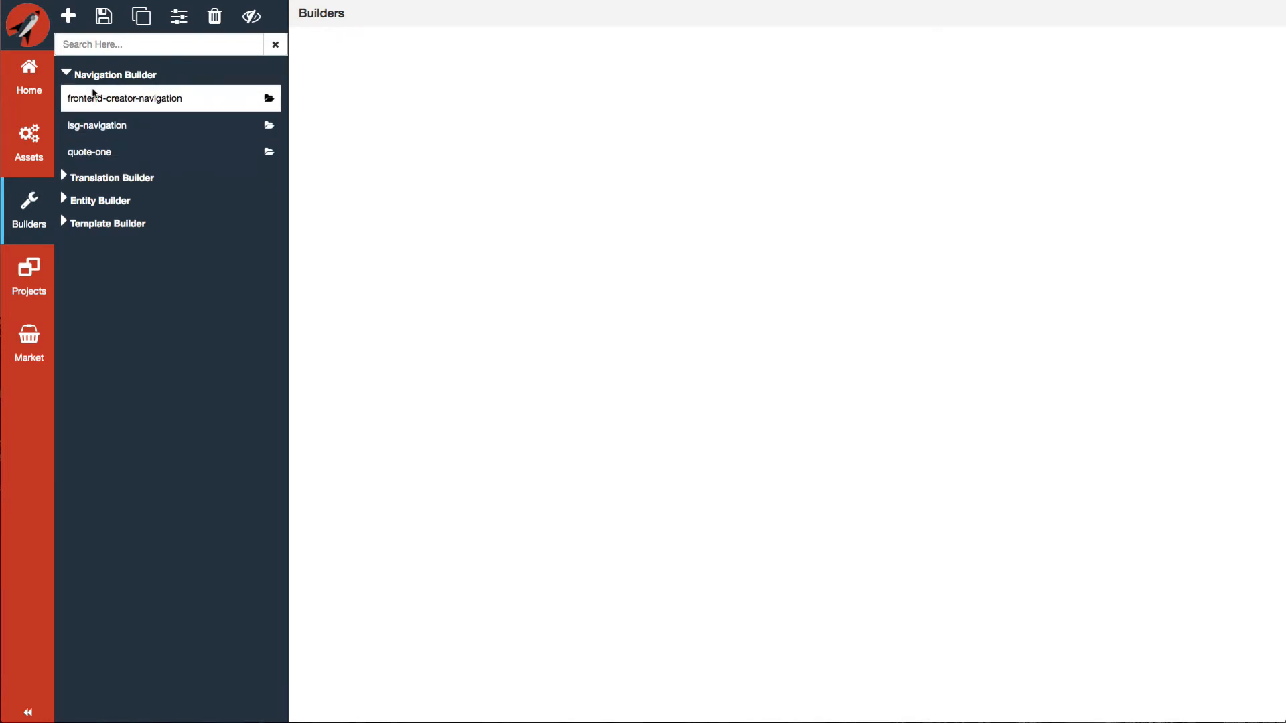
mouse_move(96, 97)
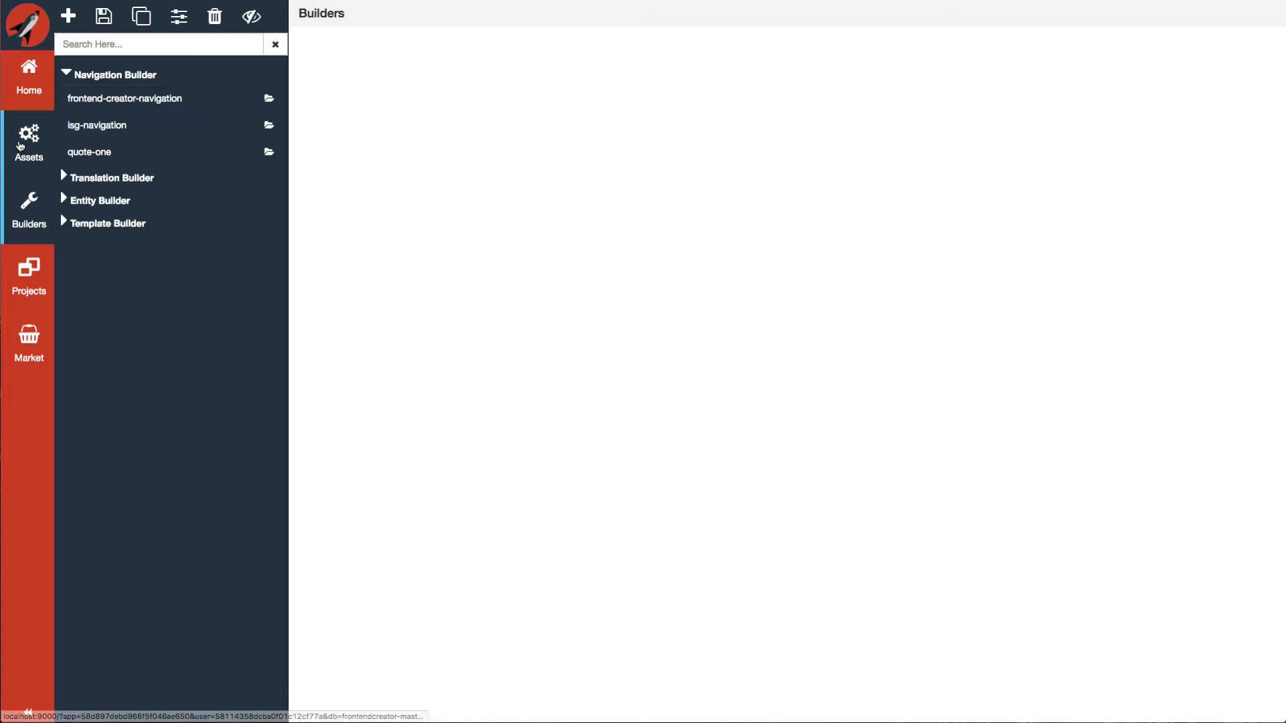
- Review the phone-card template's code and incoming-call preview, then return to the collapsed builders tree
left_click(108, 223)
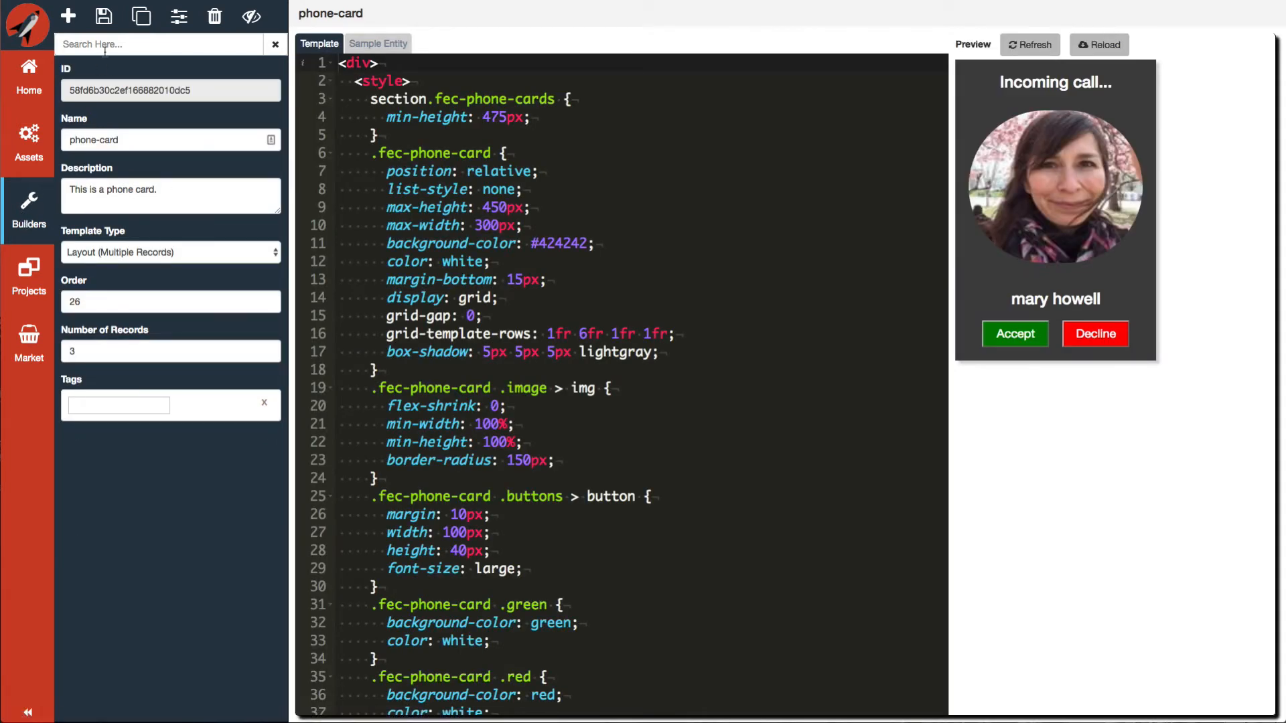
mouse_move(154, 473)
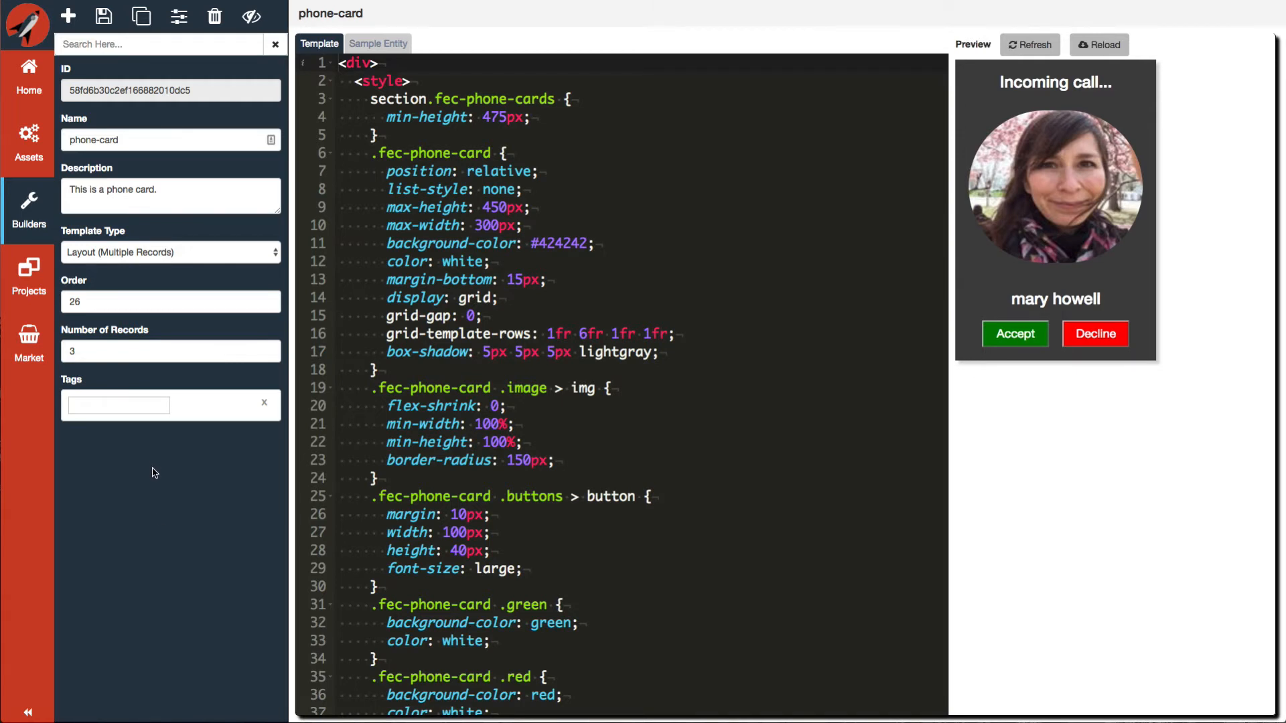
mouse_move(382, 14)
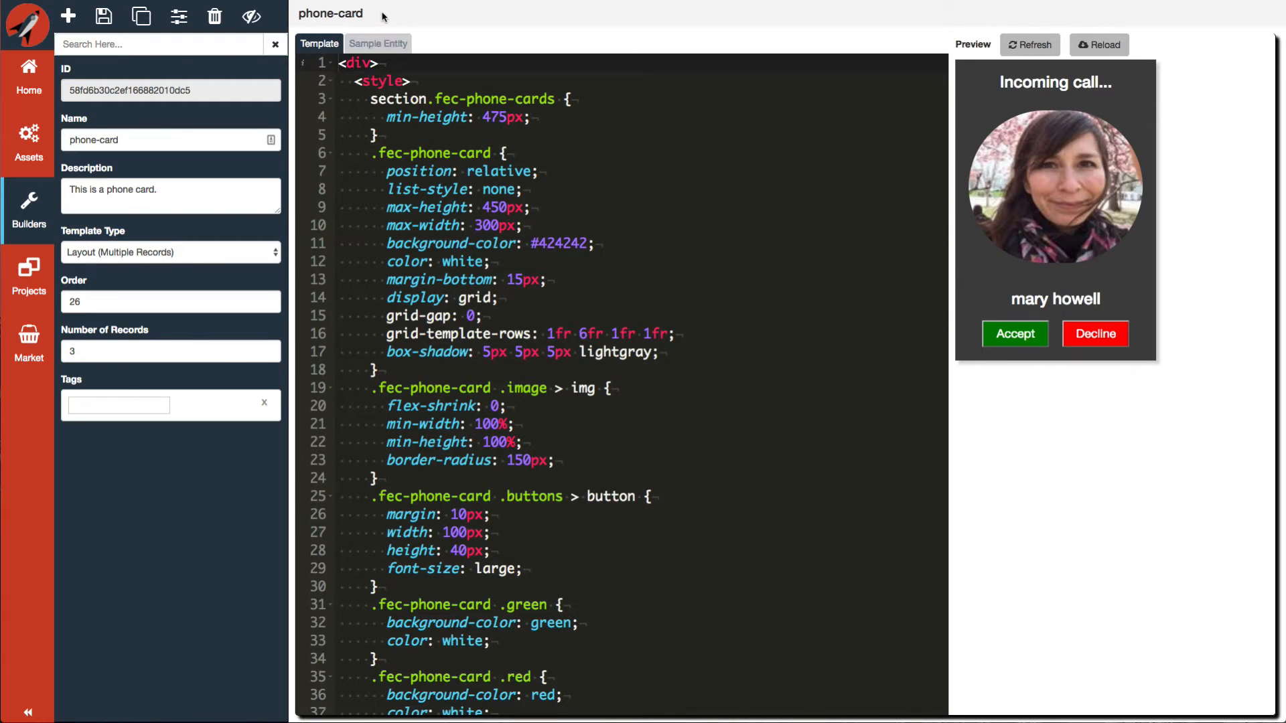
mouse_move(146, 494)
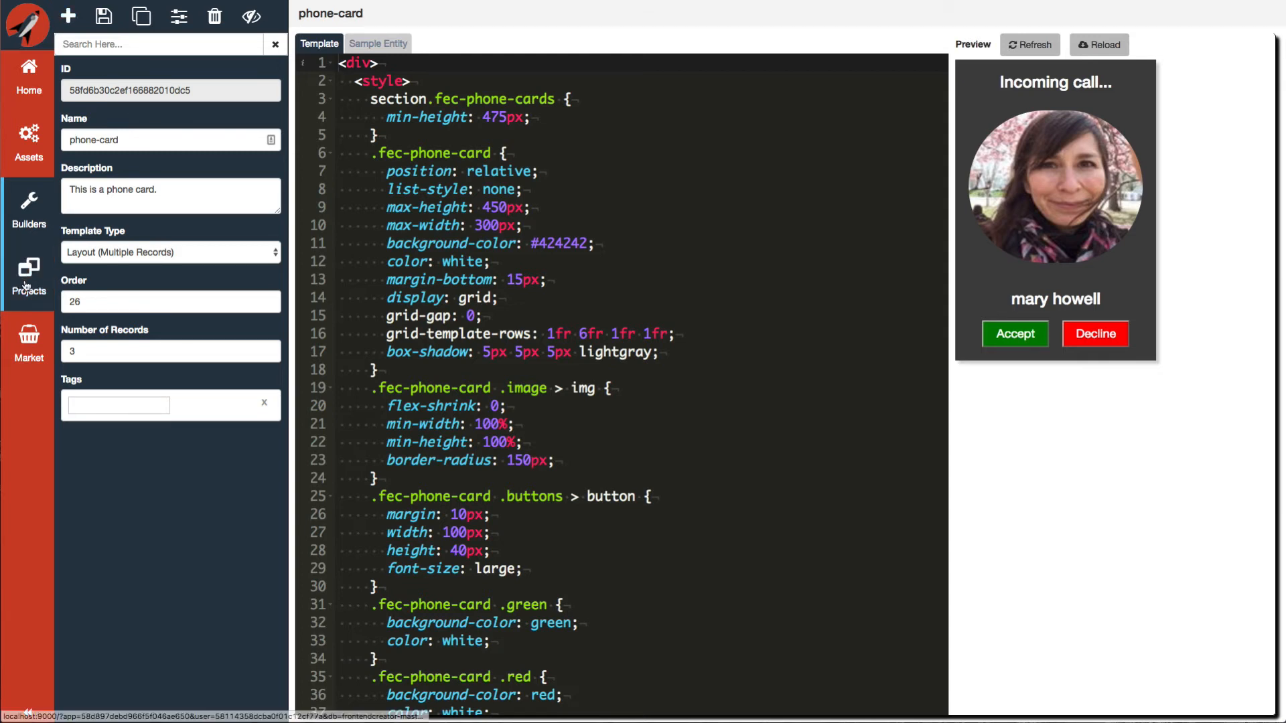
left_click(29, 208)
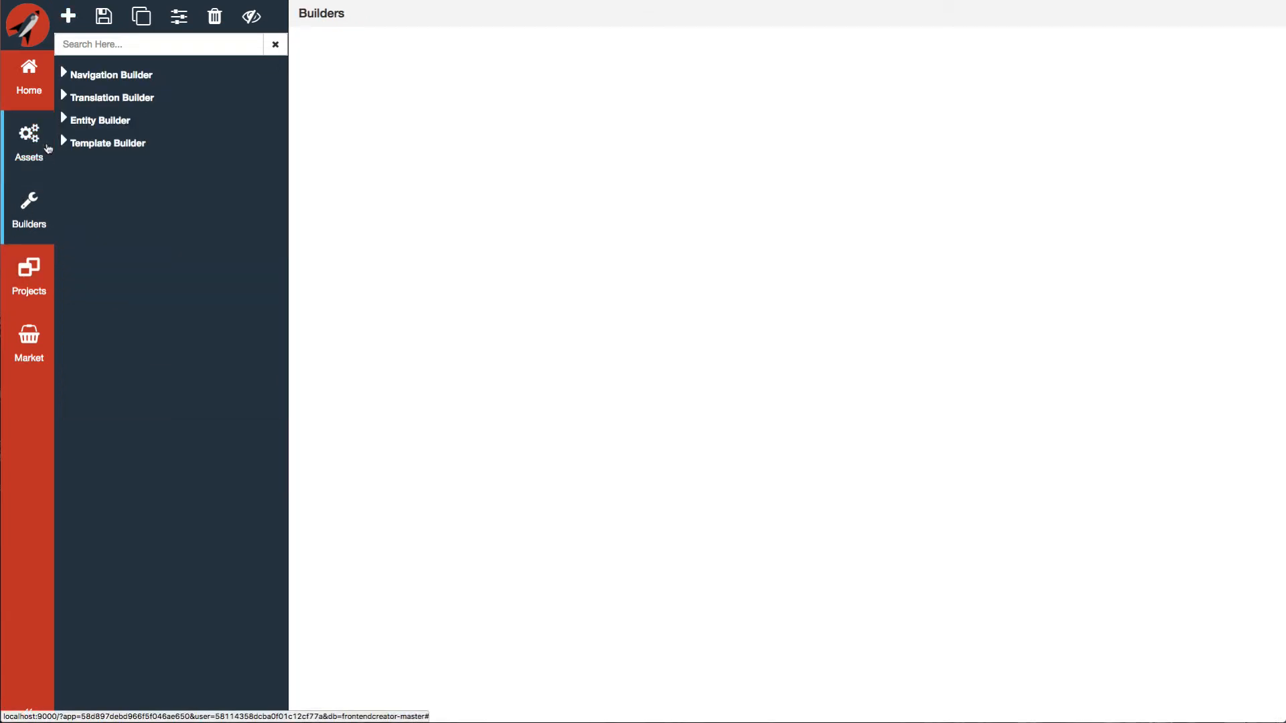
- Expand Template Builder to list its thirteen templates from blog-template to web-template
left_click(108, 143)
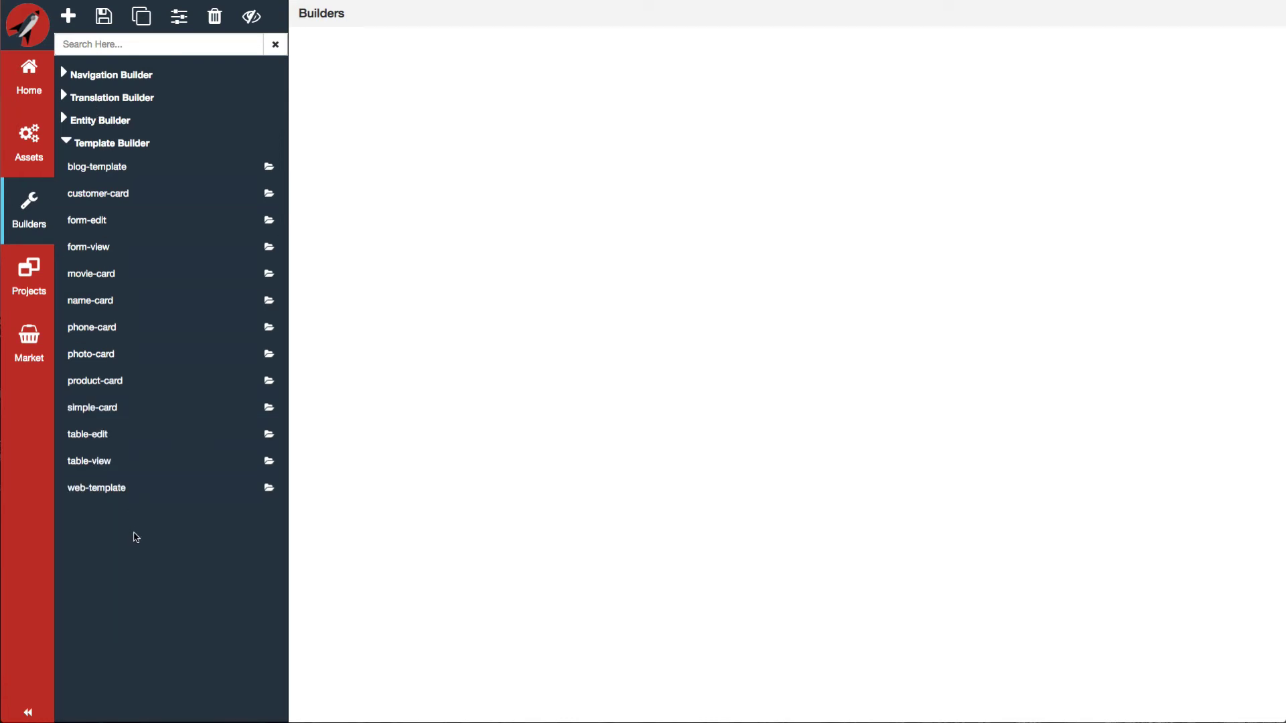
mouse_move(322, 130)
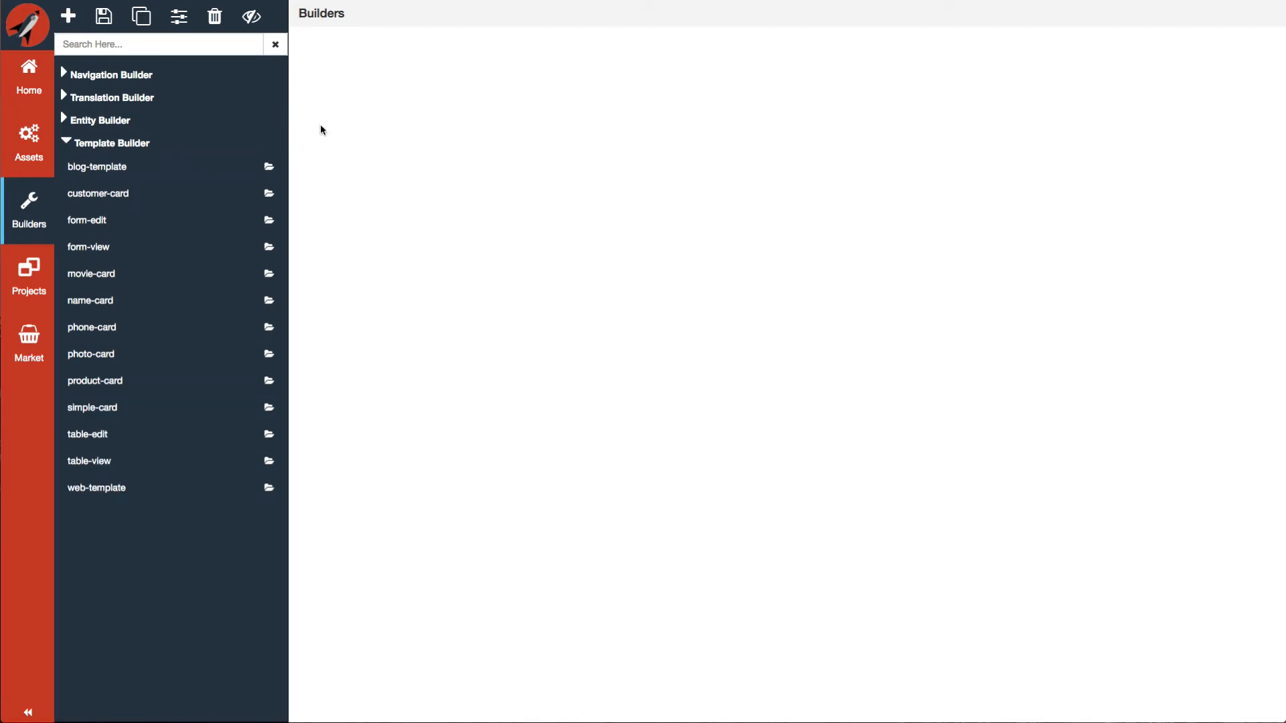
mouse_move(307, 382)
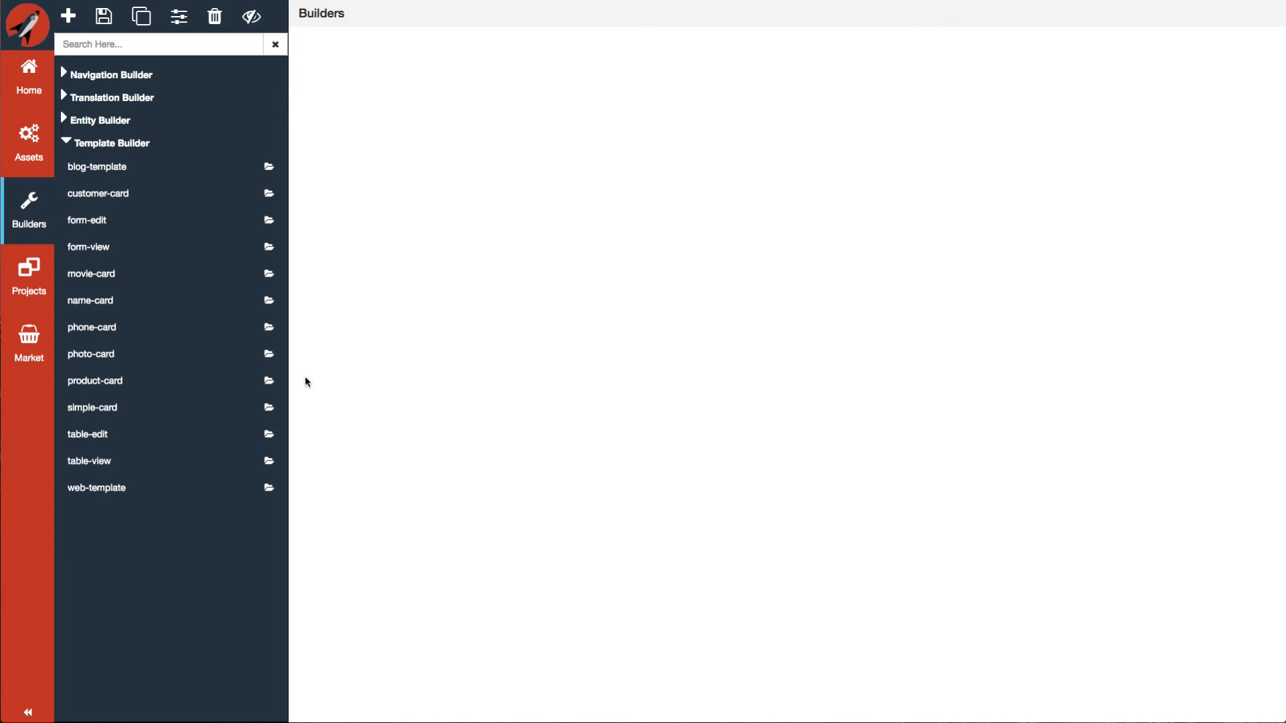
mouse_move(351, 650)
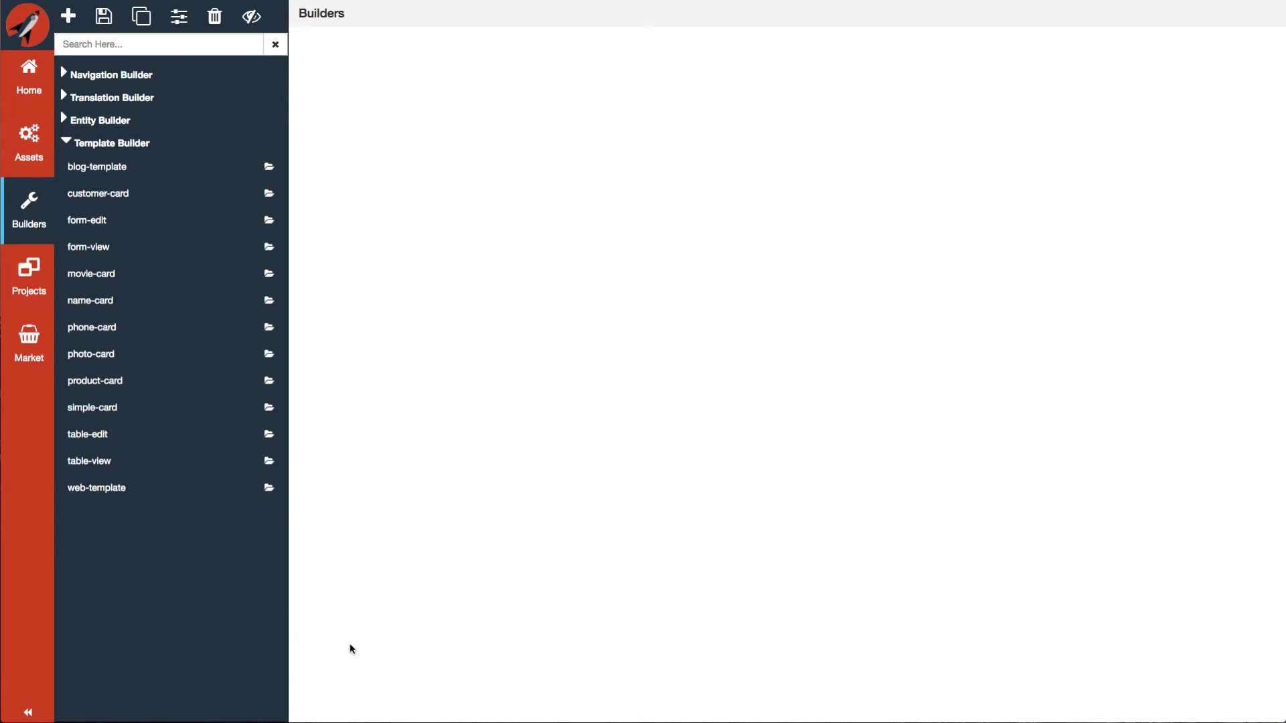
mouse_move(1217, 658)
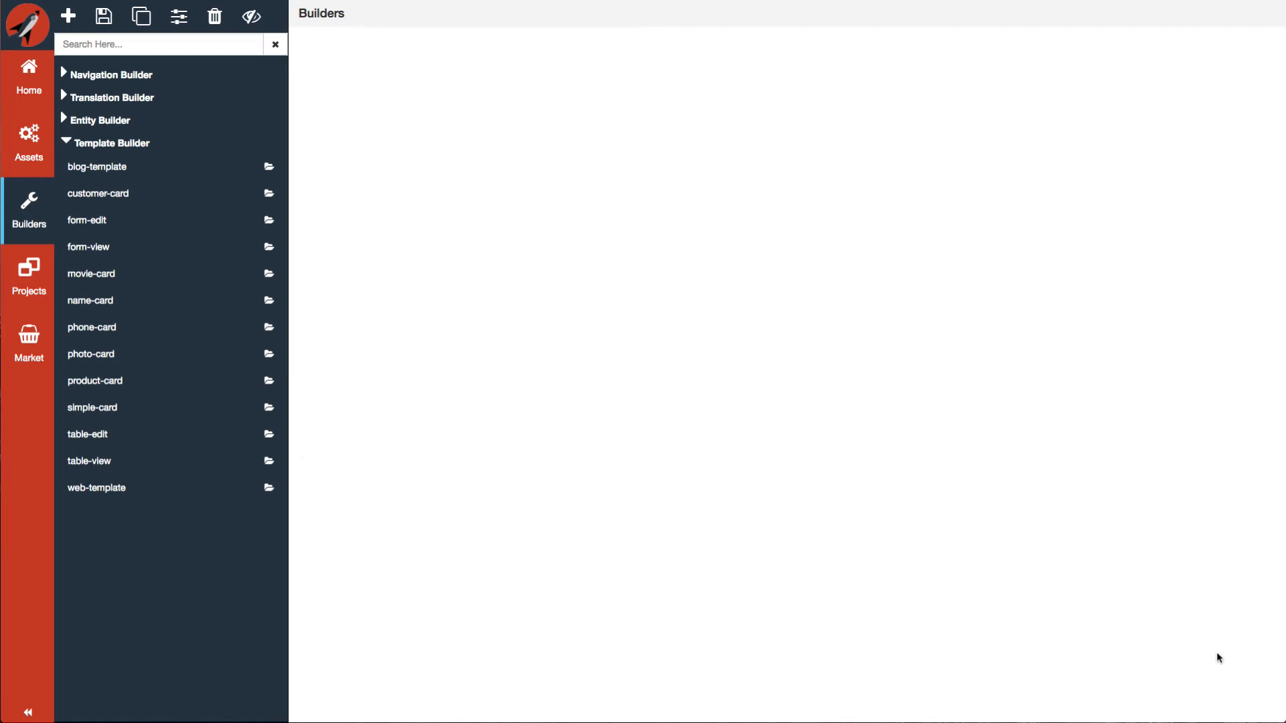
mouse_move(717, 152)
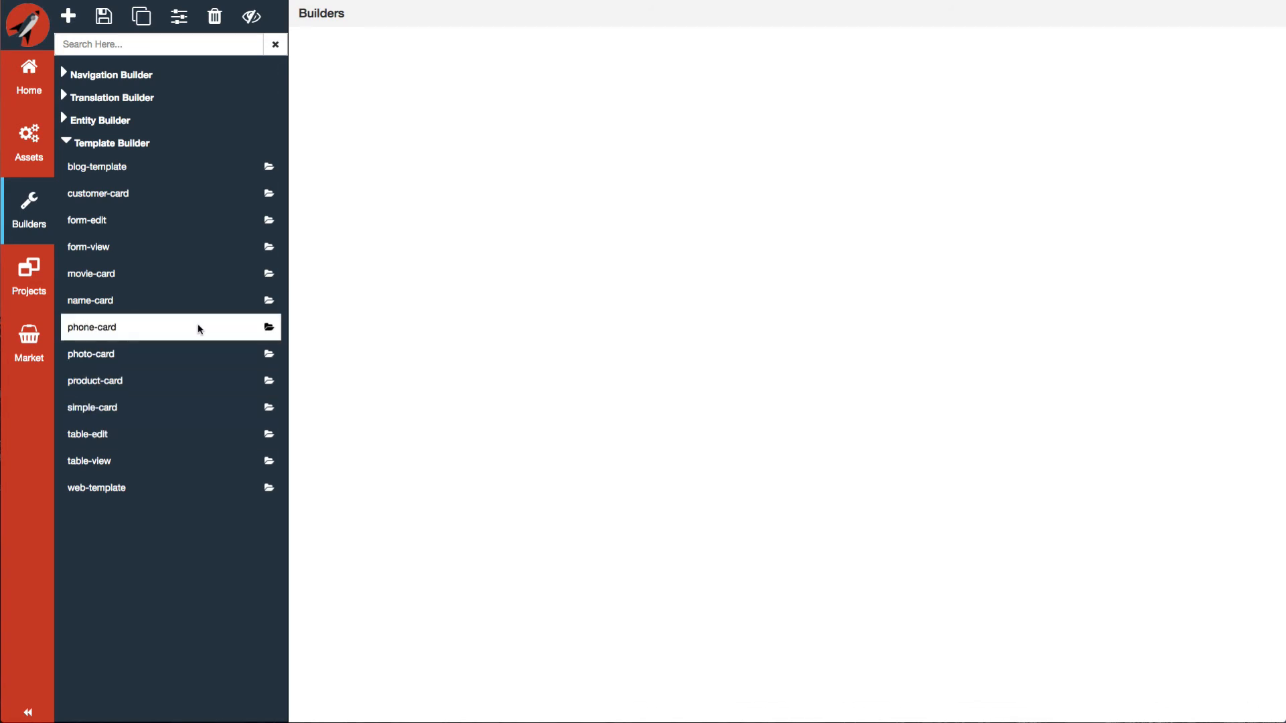
- Reopen the phone-card template with its incoming-call preview, then return to the builders tree
left_click(92, 327)
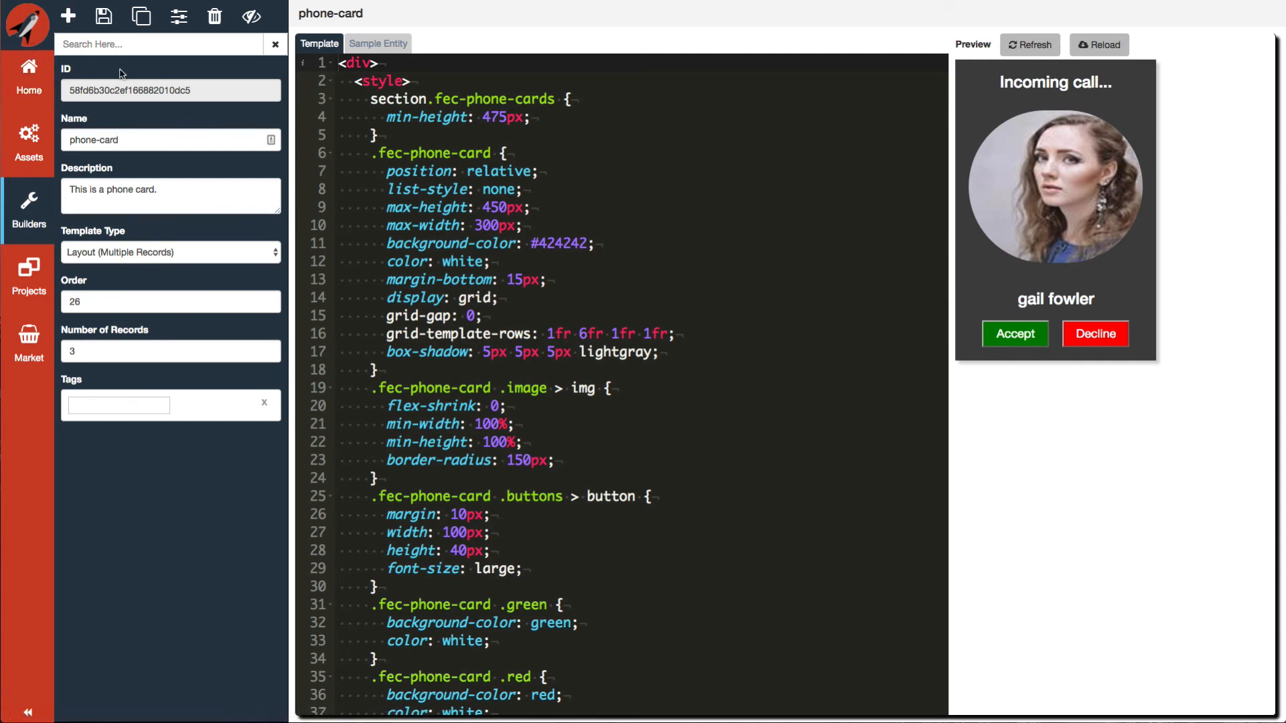
mouse_move(136, 254)
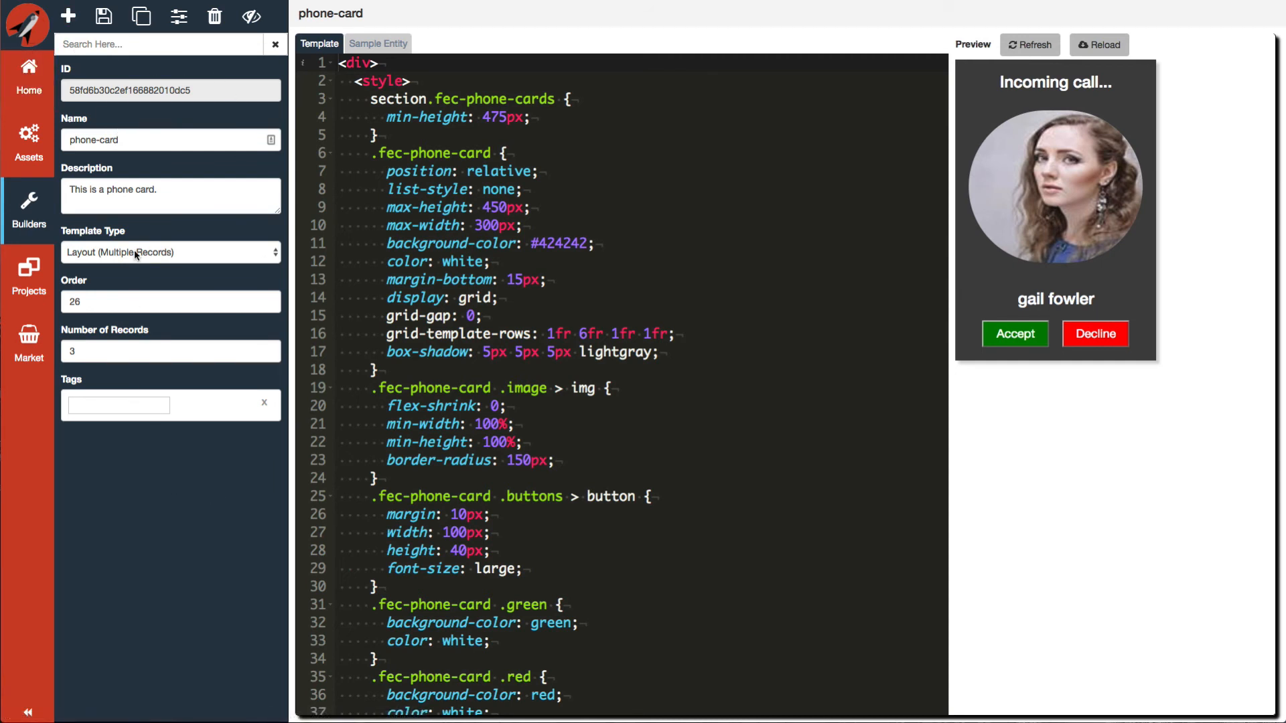
mouse_move(172, 446)
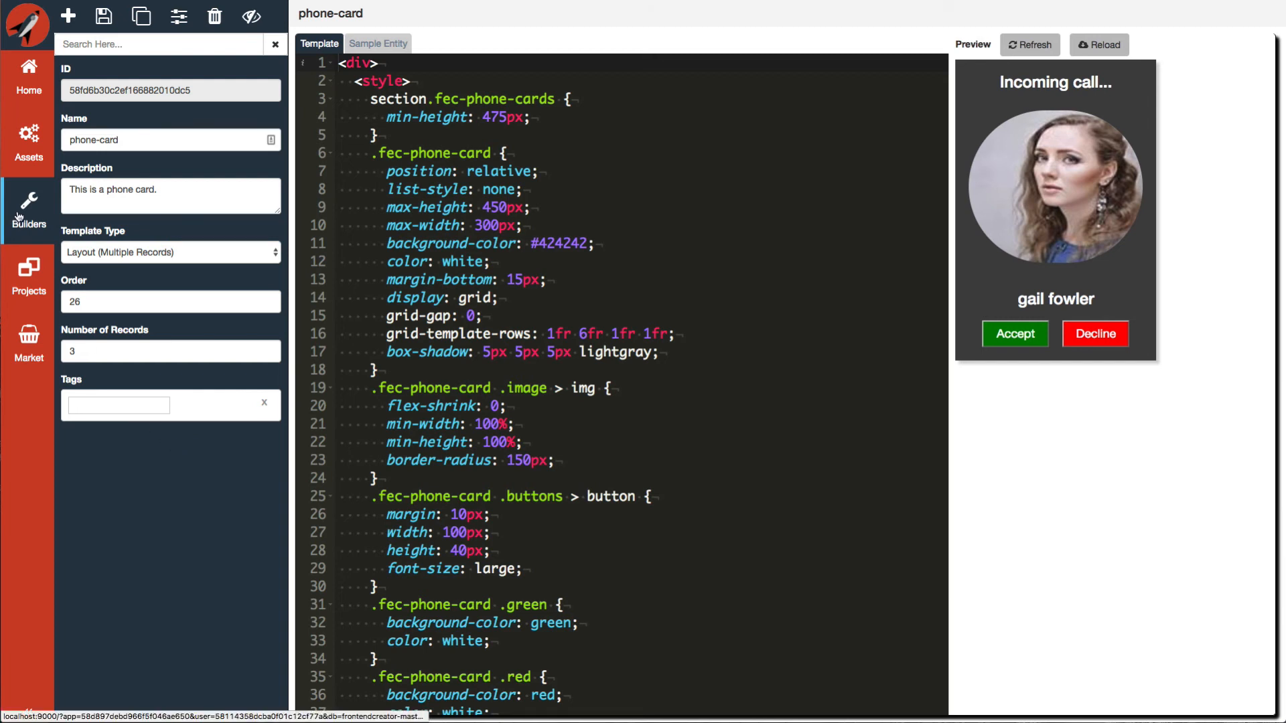
left_click(28, 208)
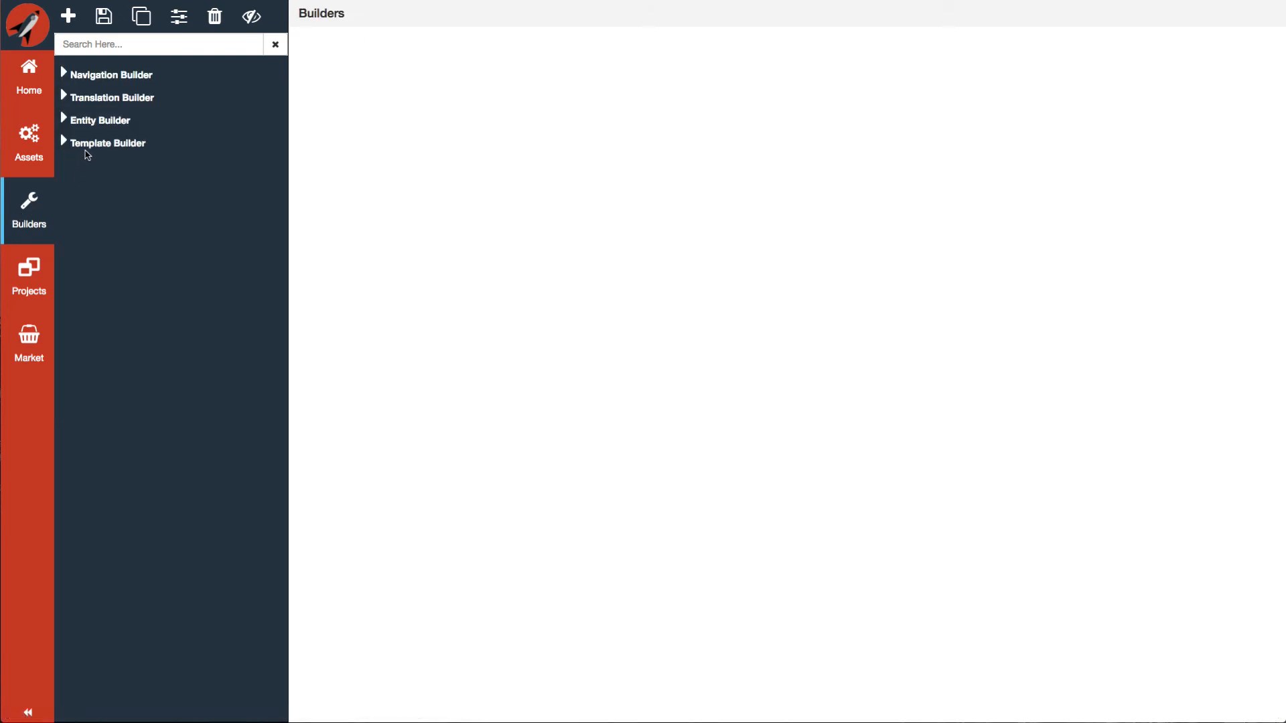
left_click(108, 143)
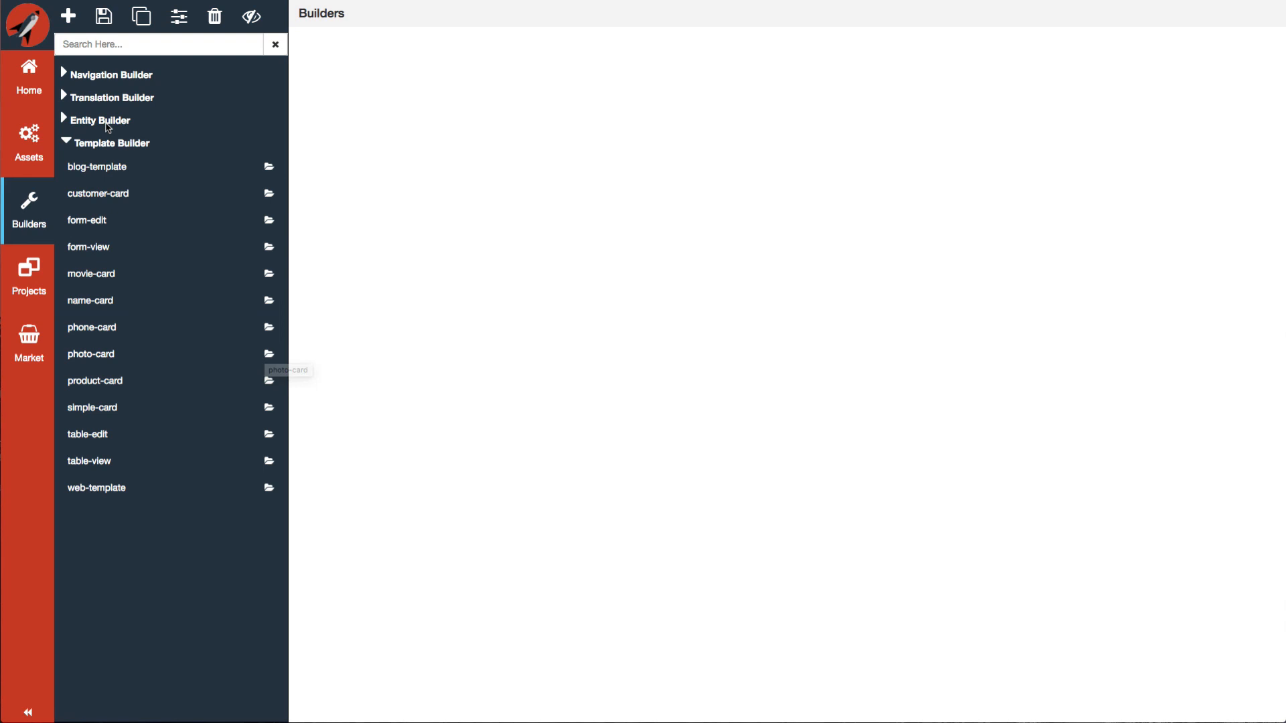
left_click(112, 144)
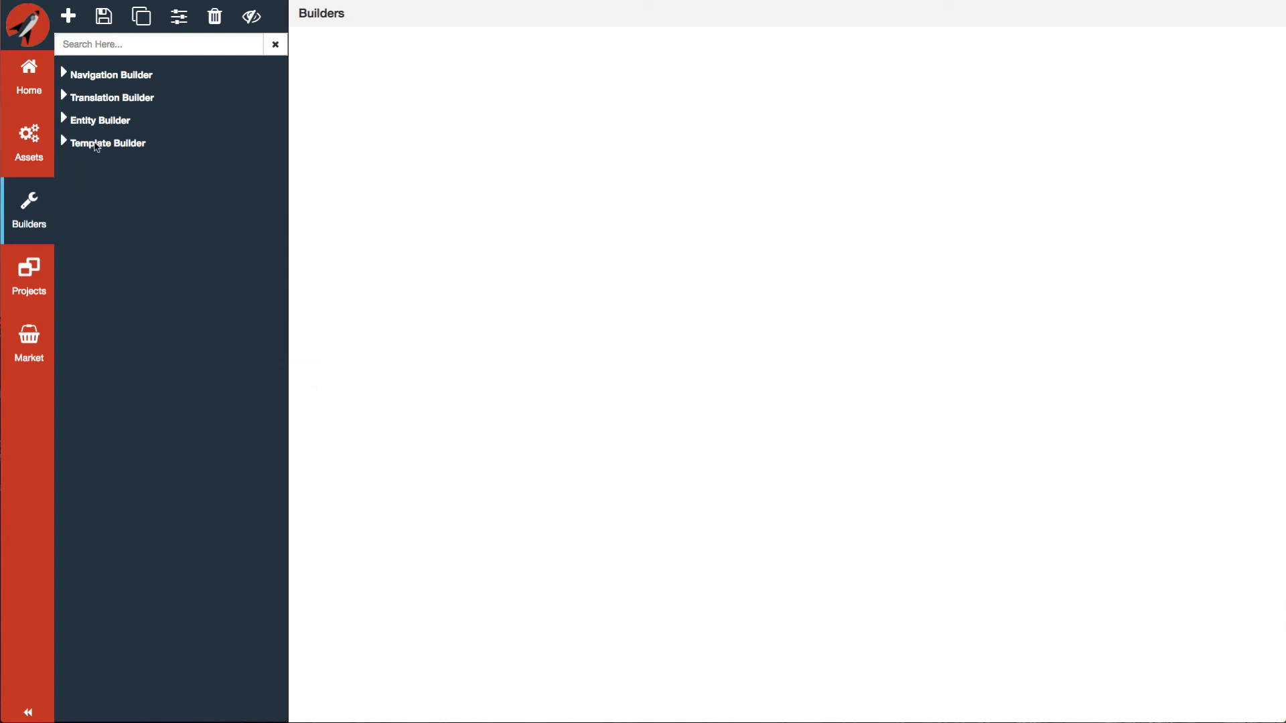